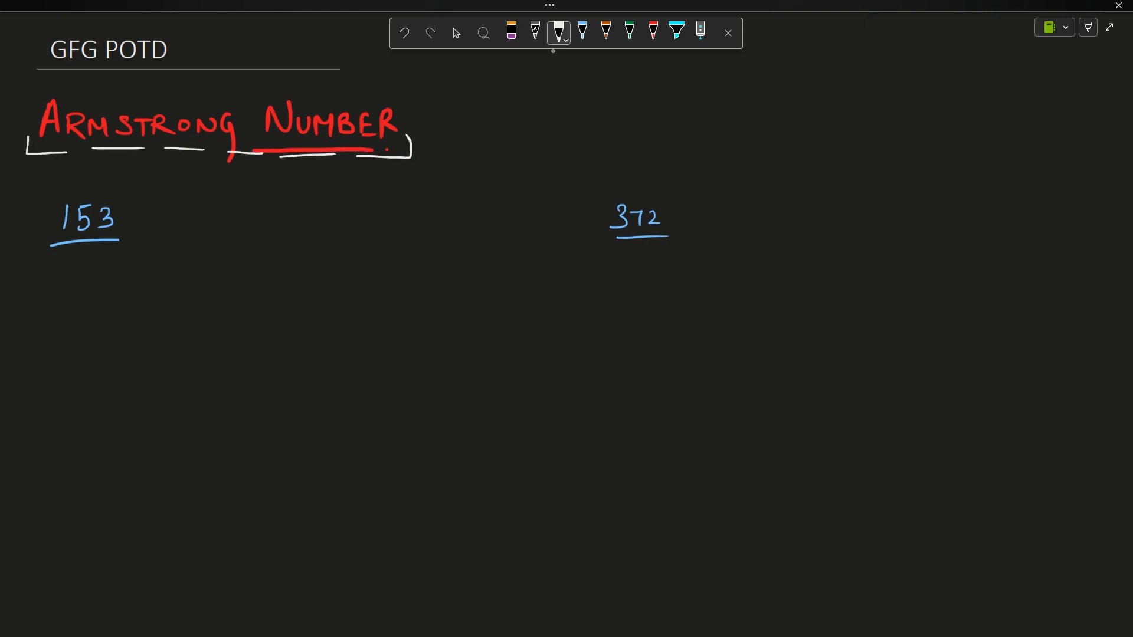
- Write 'cube sum = n', underline it, and split 153 into digits 1, 5, 3
left_click_drag(426, 120, 480, 116)
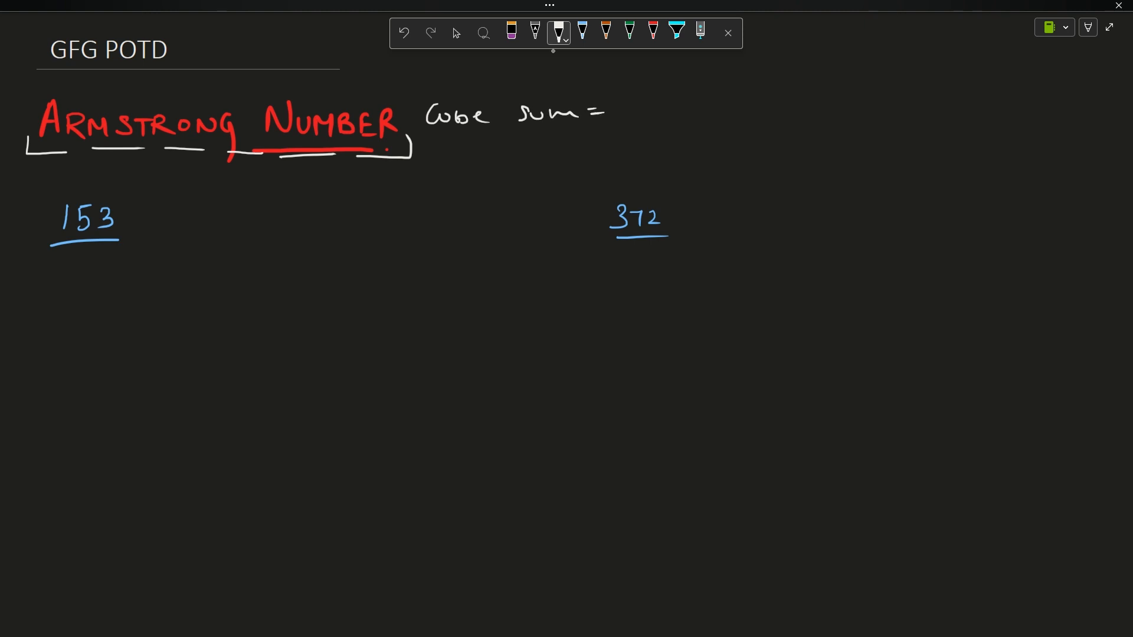
type("n")
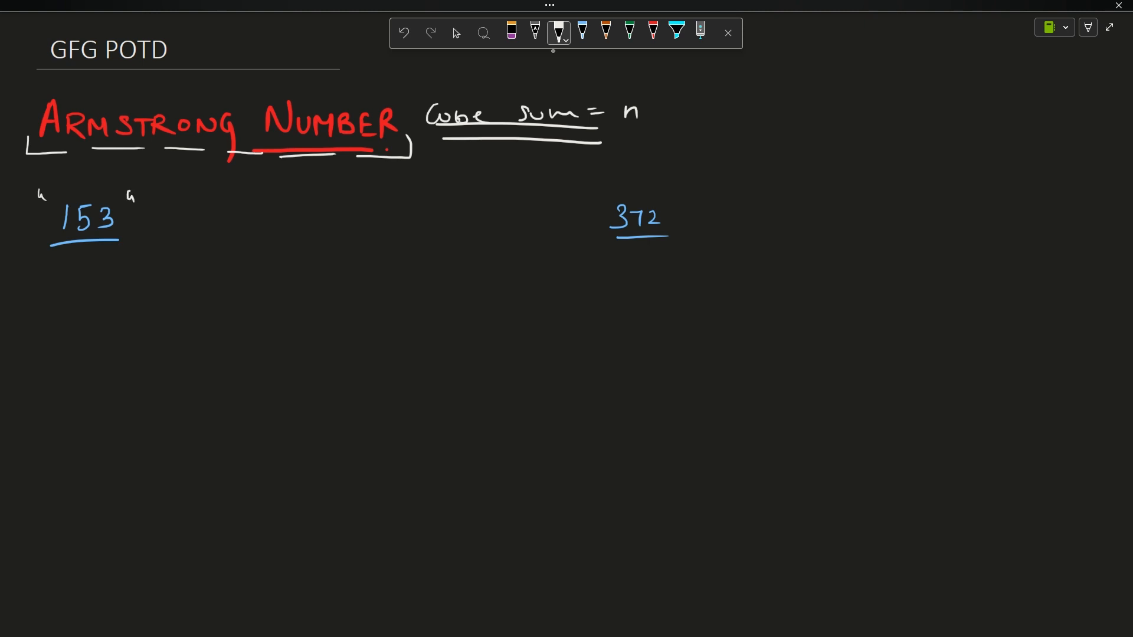
left_click_drag(40, 282, 151, 285)
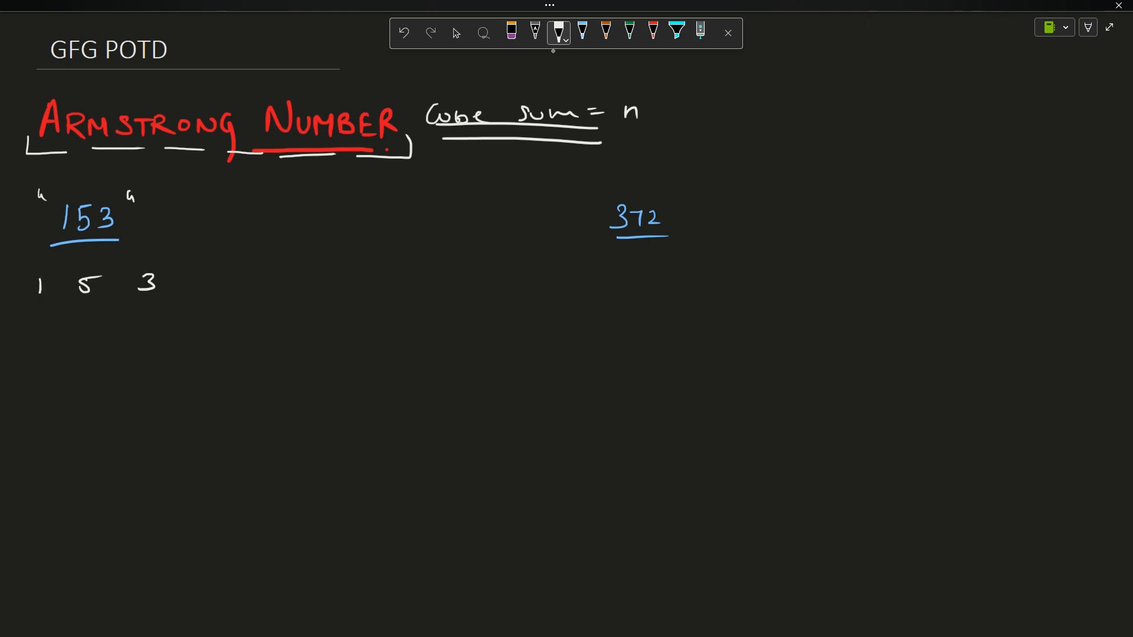
left_click_drag(40, 282, 37, 332)
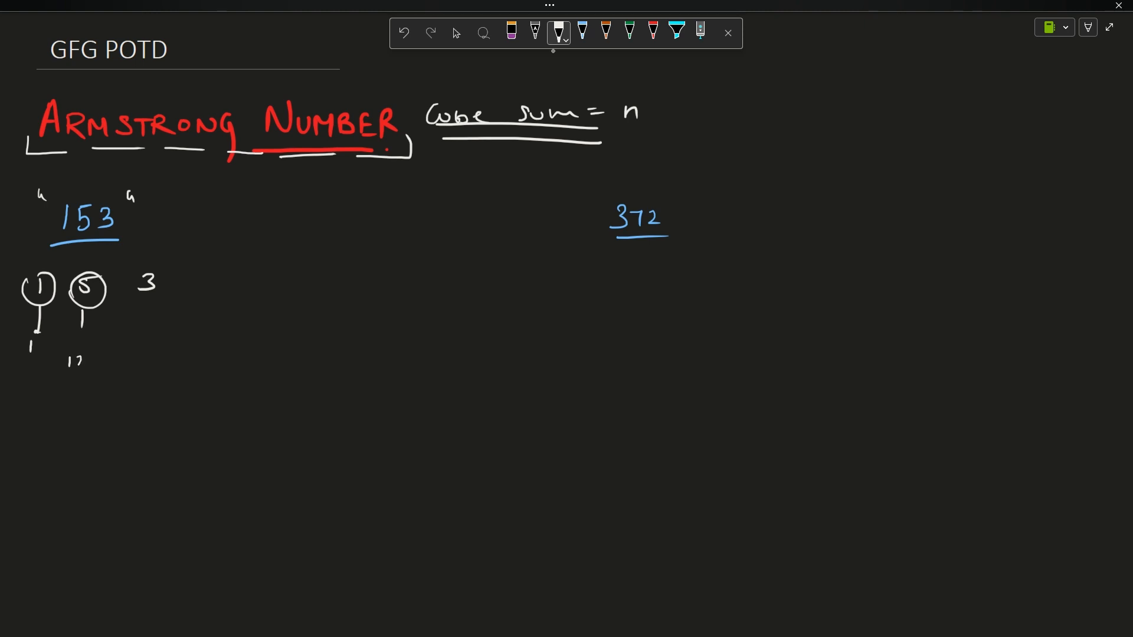
- Write the cubes 1, 125, 27, add them to 153, and circle both 153s
left_click_drag(148, 282, 149, 354)
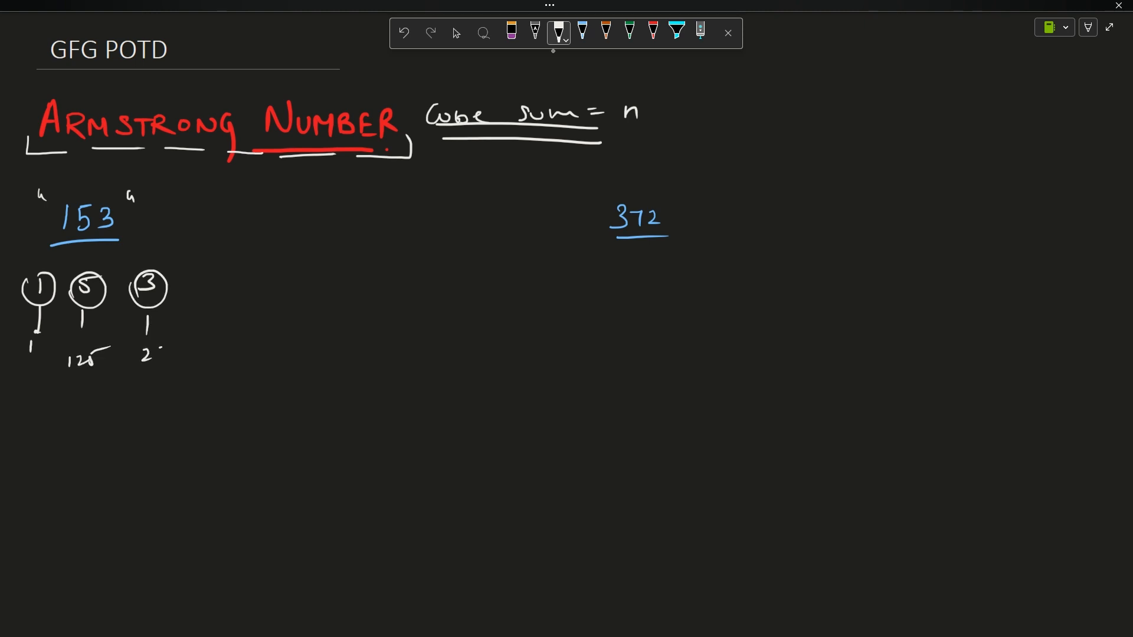
type("7")
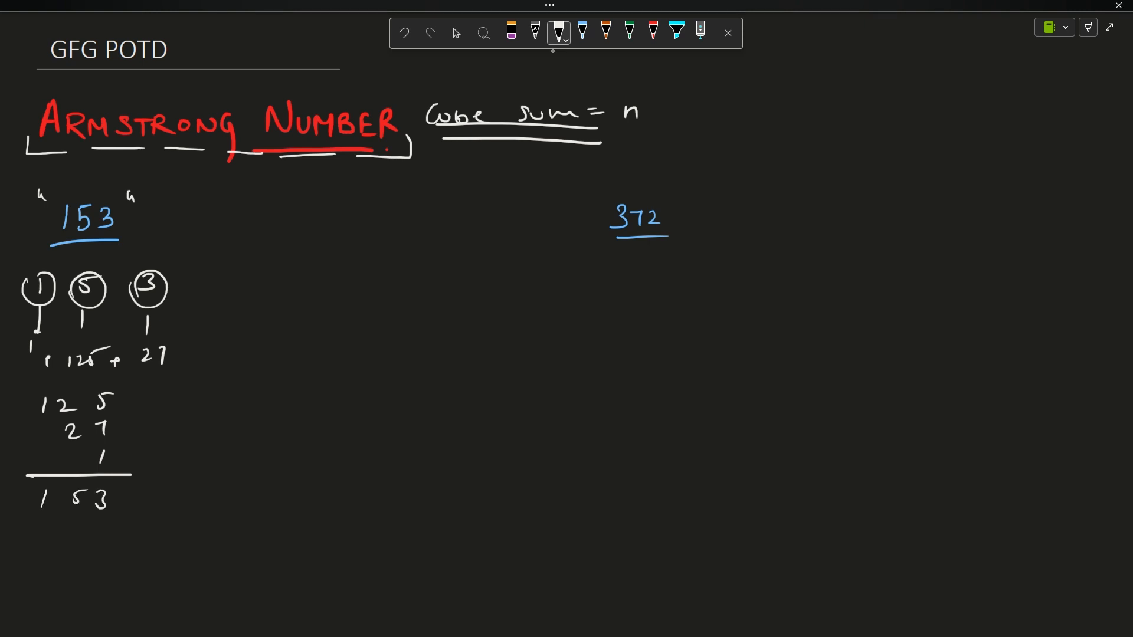
left_click_drag(29, 491, 141, 513)
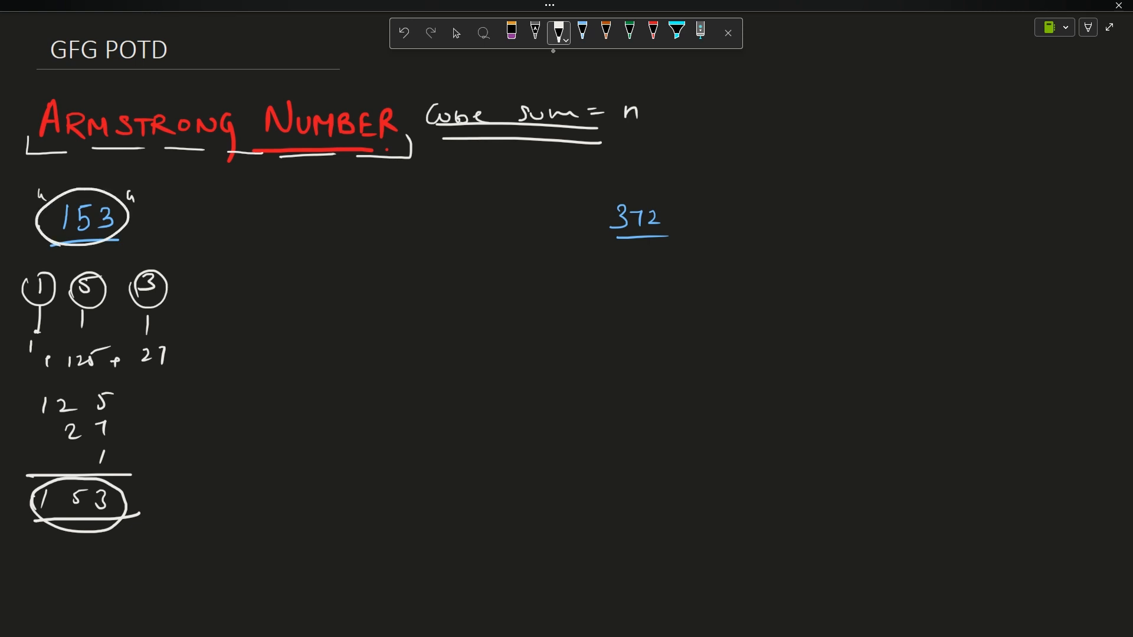
left_click_drag(138, 216, 130, 513)
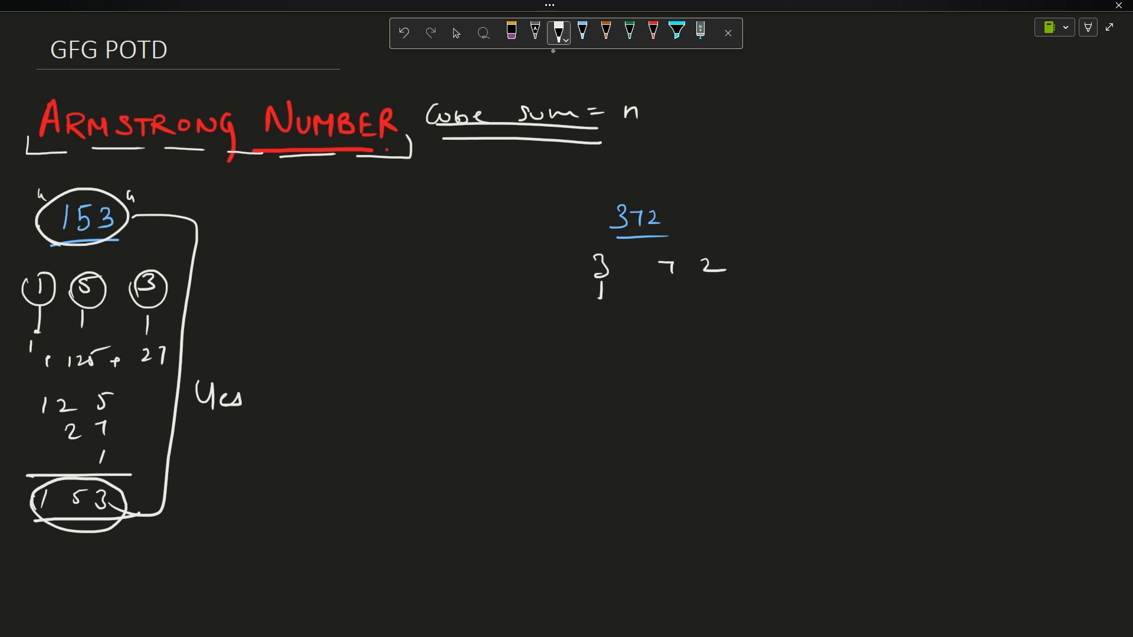
- Mark 153 Yes; show 372's cubes 27, 343, 8 totalling 378, marked No and circled
left_click_drag(578, 321, 596, 347)
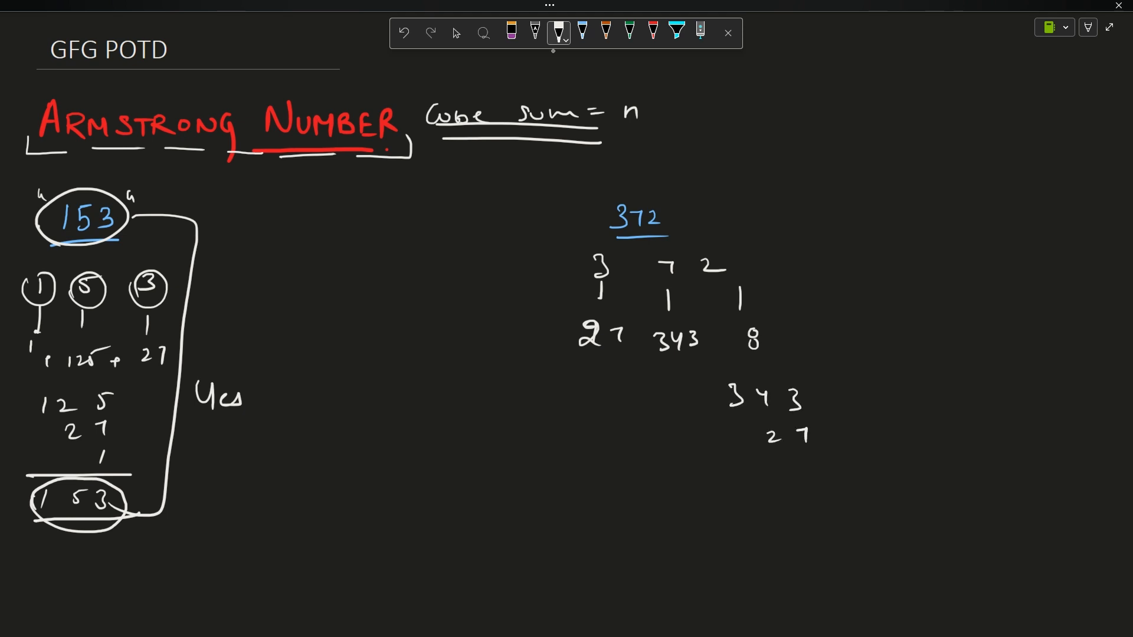
left_click_drag(802, 455, 824, 483)
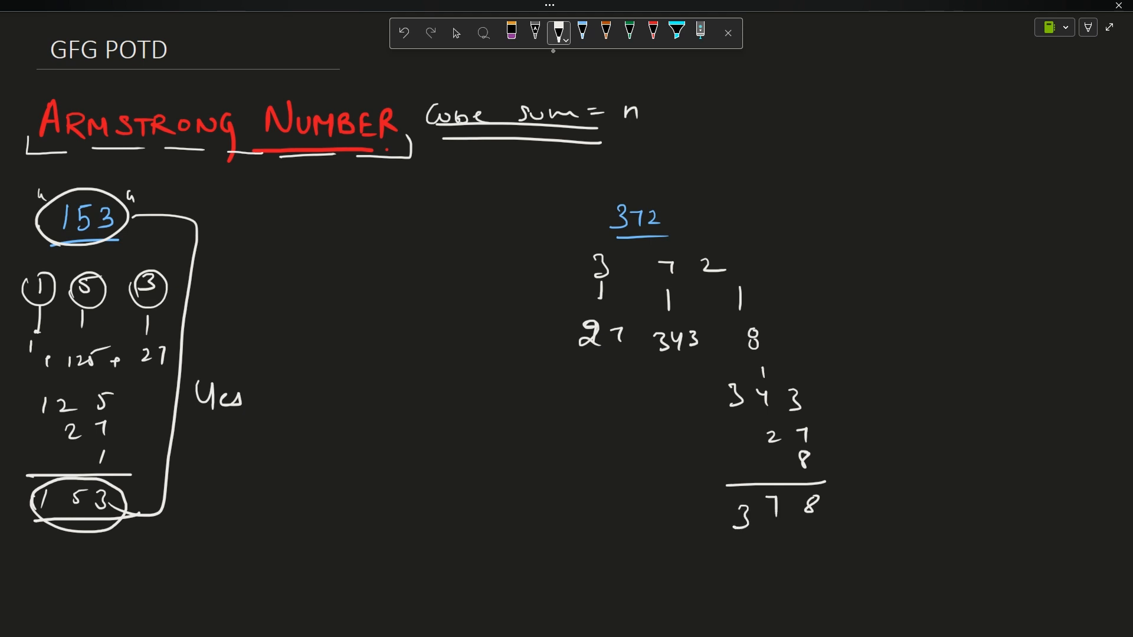
left_click_drag(694, 506, 849, 520)
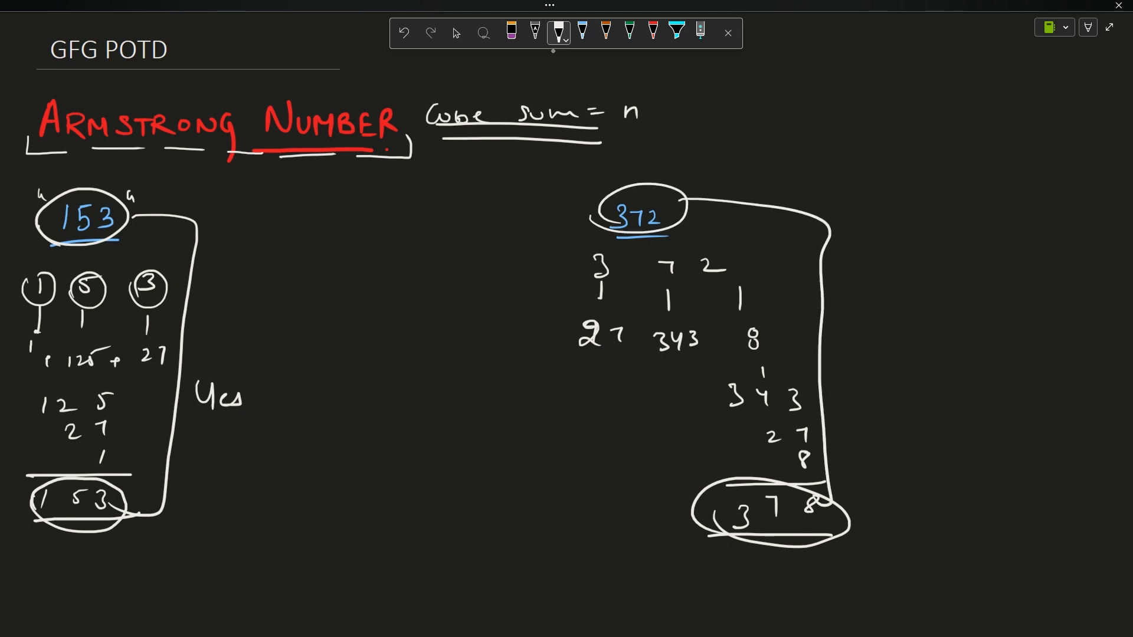
type("No")
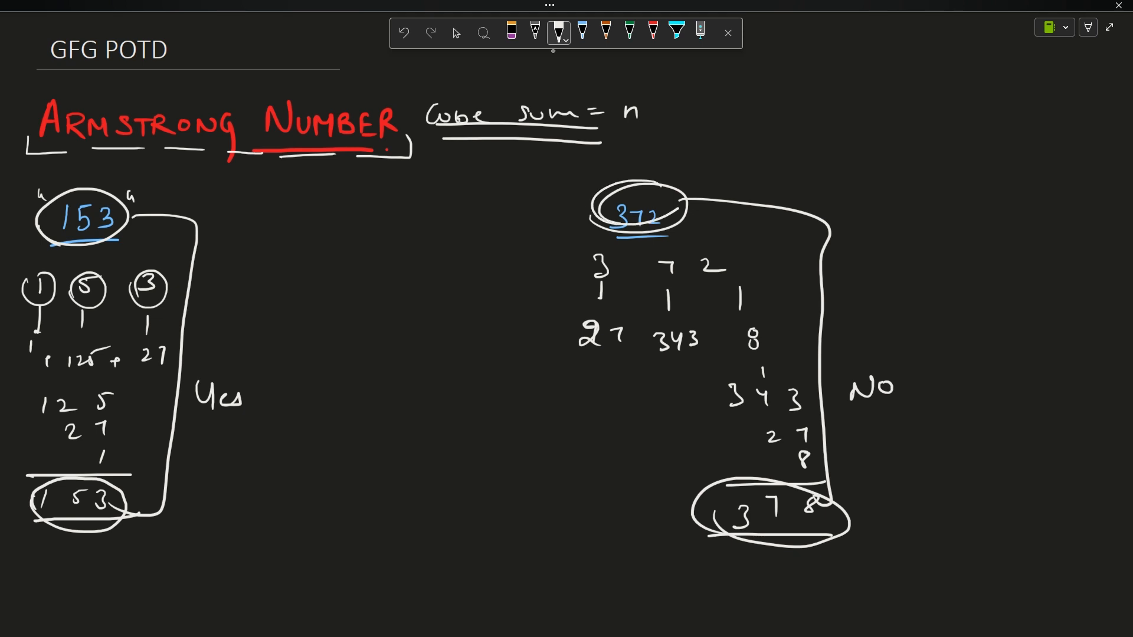
left_click_drag(599, 267, 708, 282)
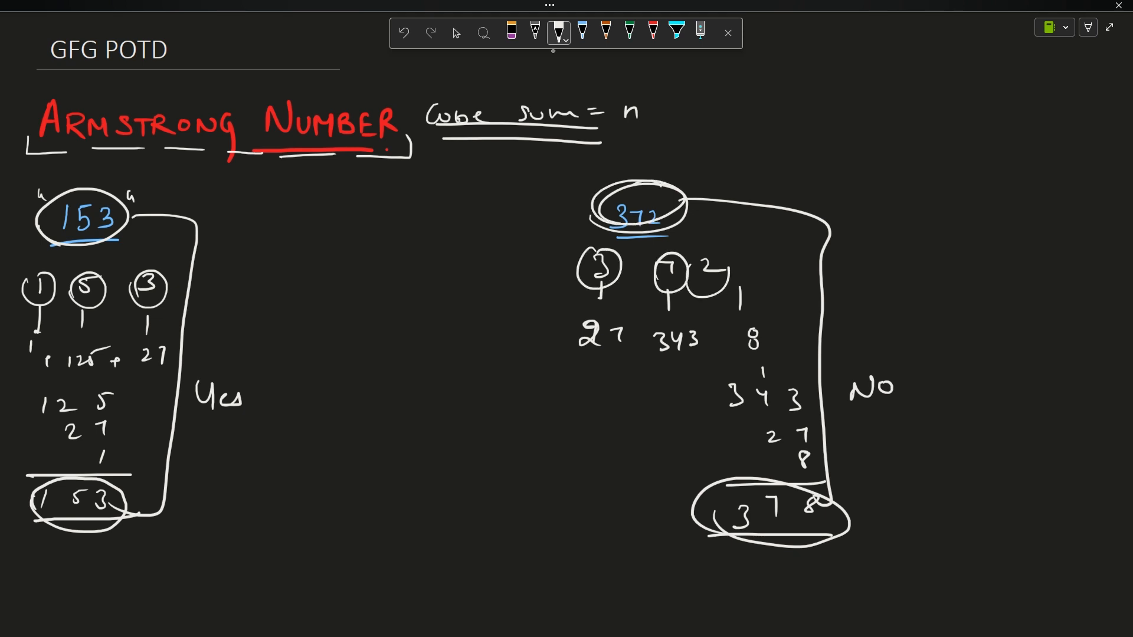
left_click_drag(570, 340, 765, 361)
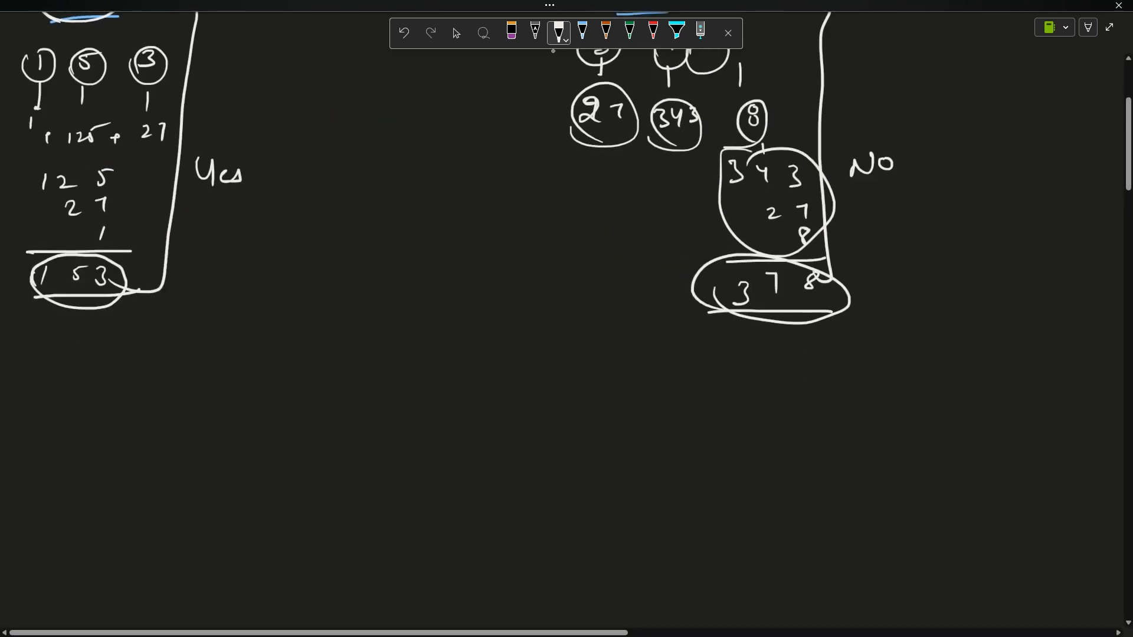
- Scroll to blank space and, in white ink, write '153 → INTEGER' underlined
scroll("down", 3)
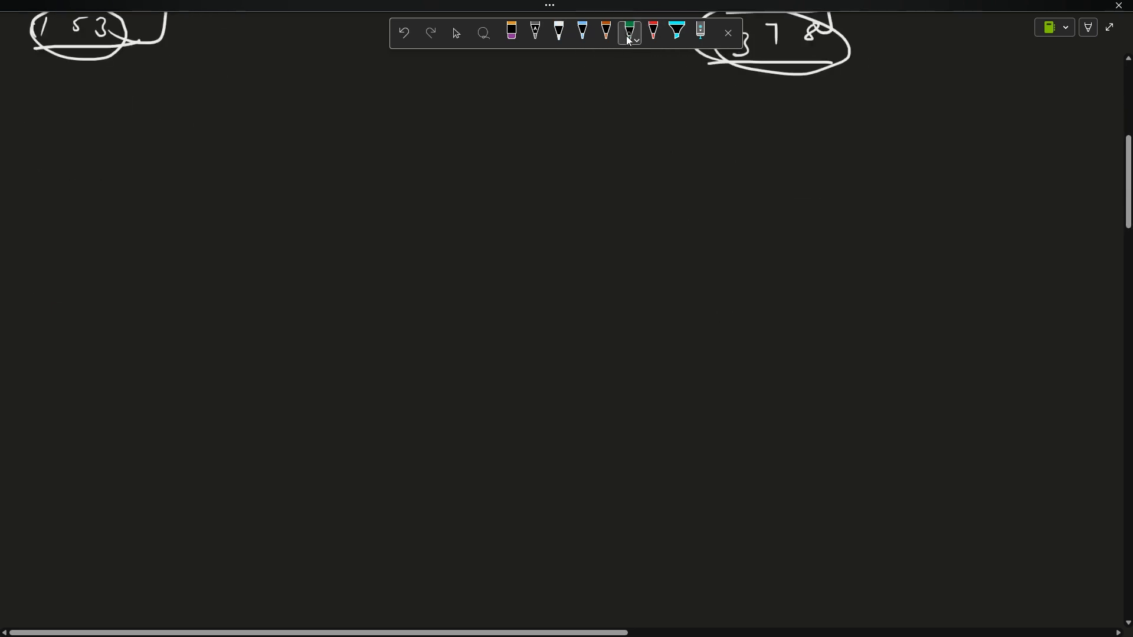
left_click(559, 32)
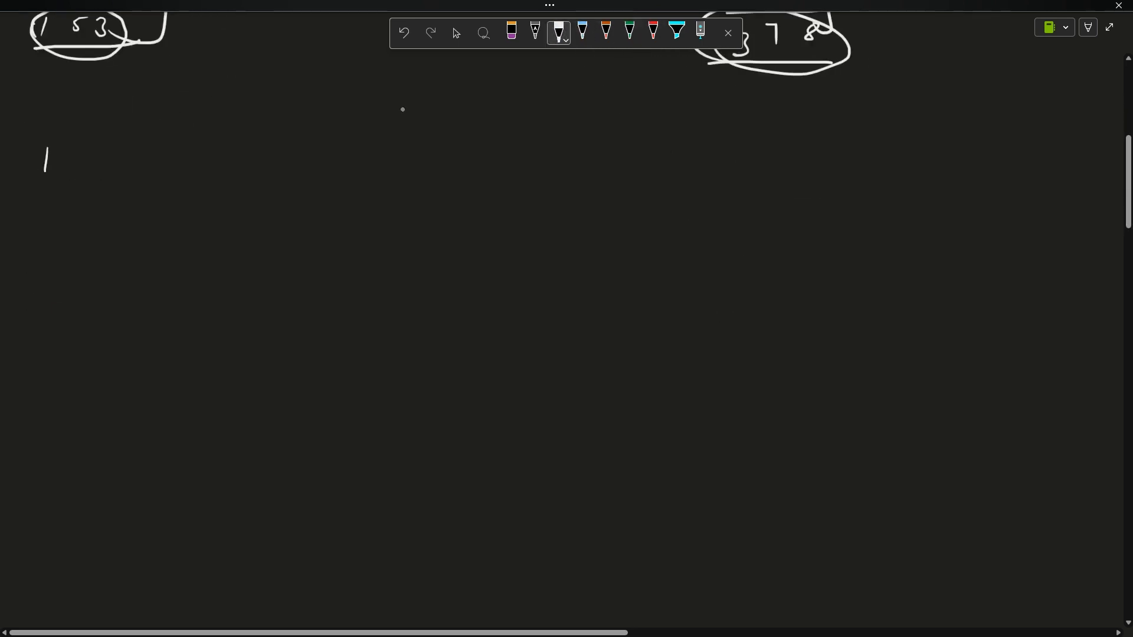
left_click_drag(47, 156, 126, 192)
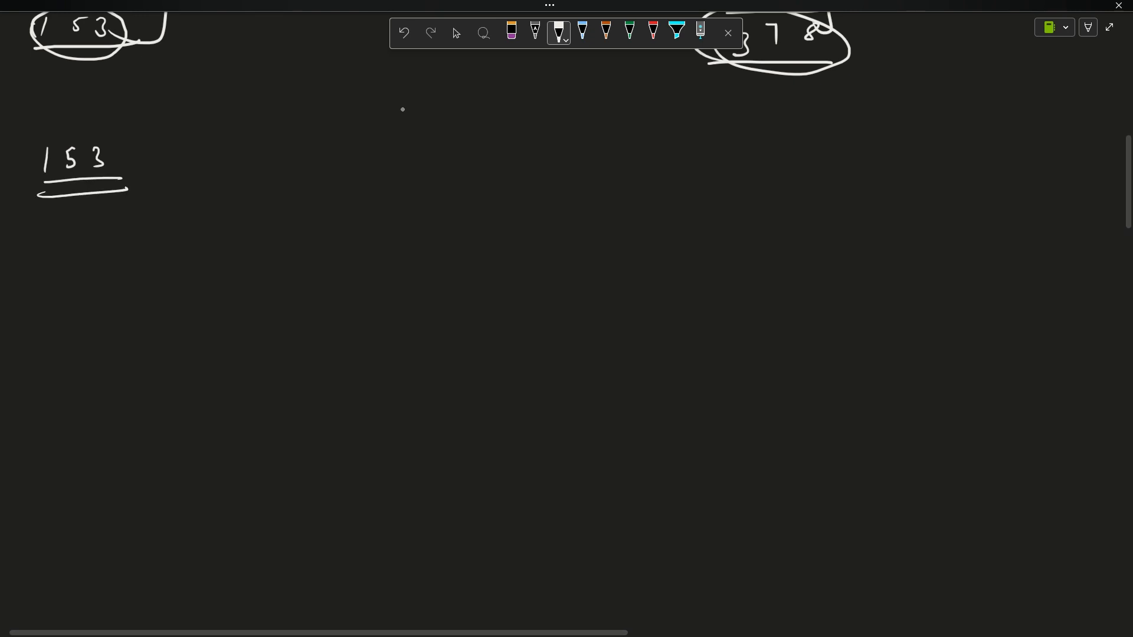
left_click_drag(134, 151, 224, 156)
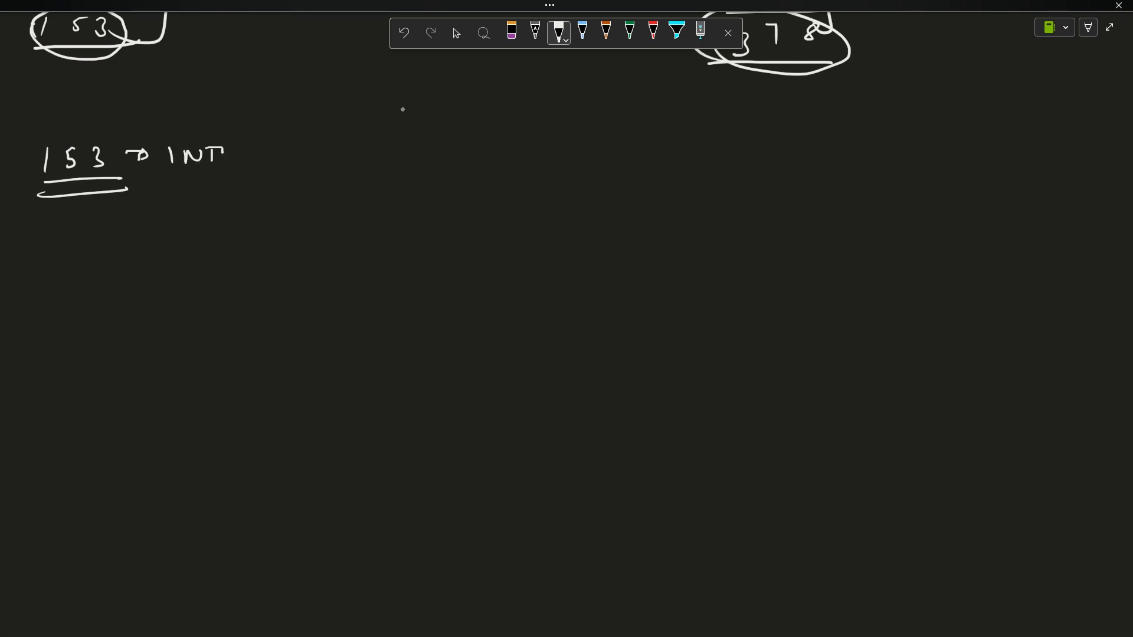
left_click_drag(224, 152, 289, 151)
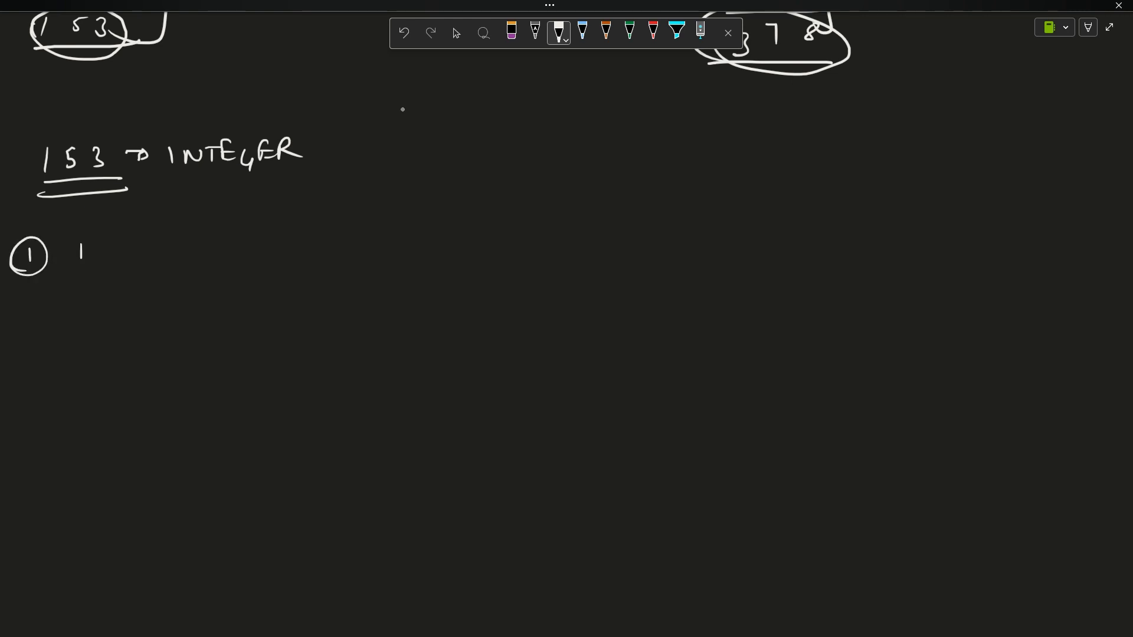
- Write the '① To_String' heading, '153 → "153"', and a '{to-string}' note
left_click_drag(68, 253, 191, 249)
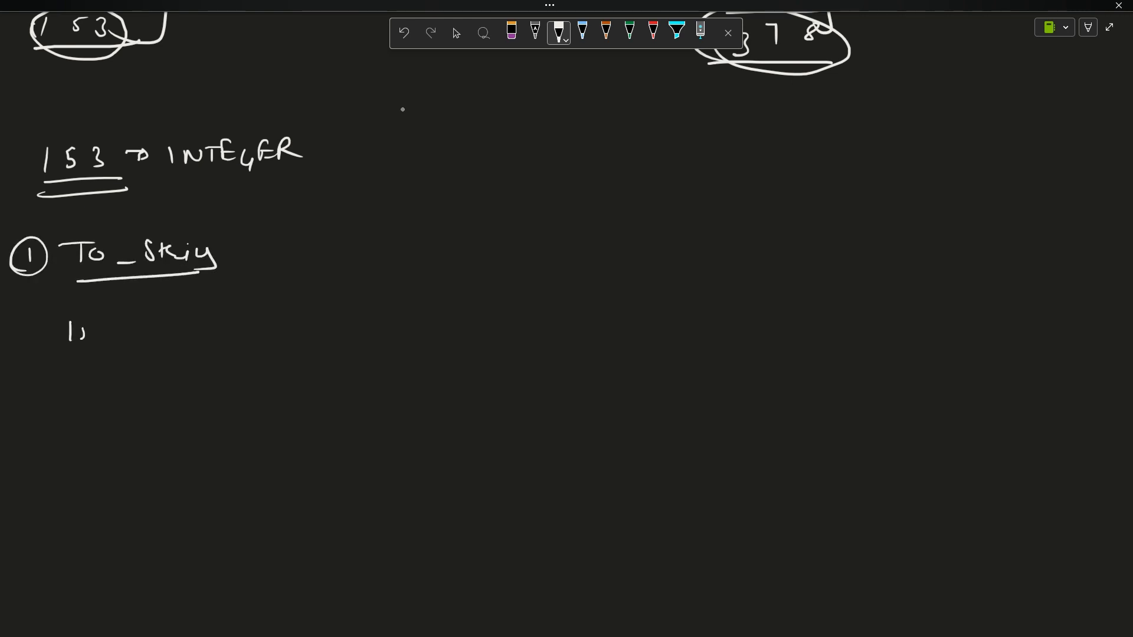
left_click_drag(68, 333, 239, 322)
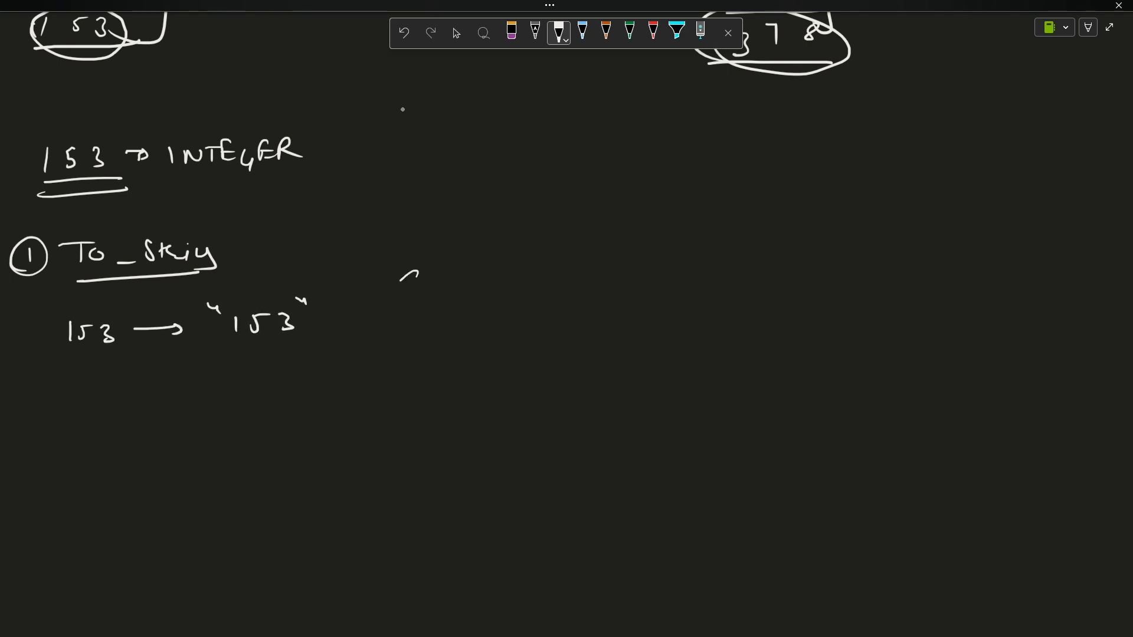
left_click_drag(401, 274, 506, 311)
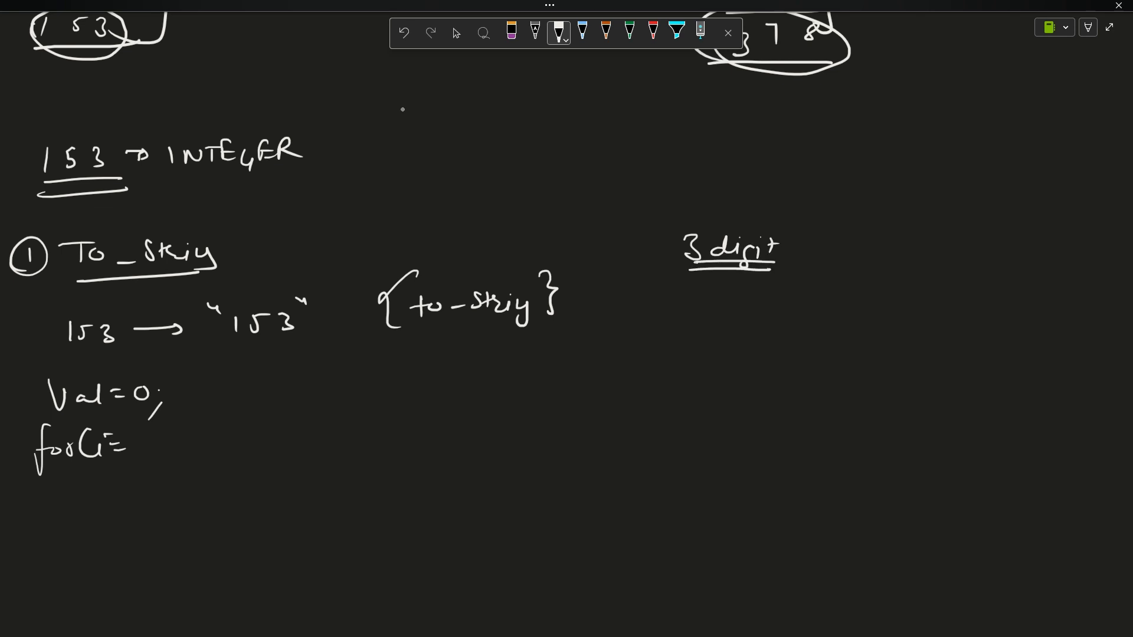
- Extend the loop line from zero and add the to_string note with a quoted 1
left_click_drag(130, 445, 210, 441)
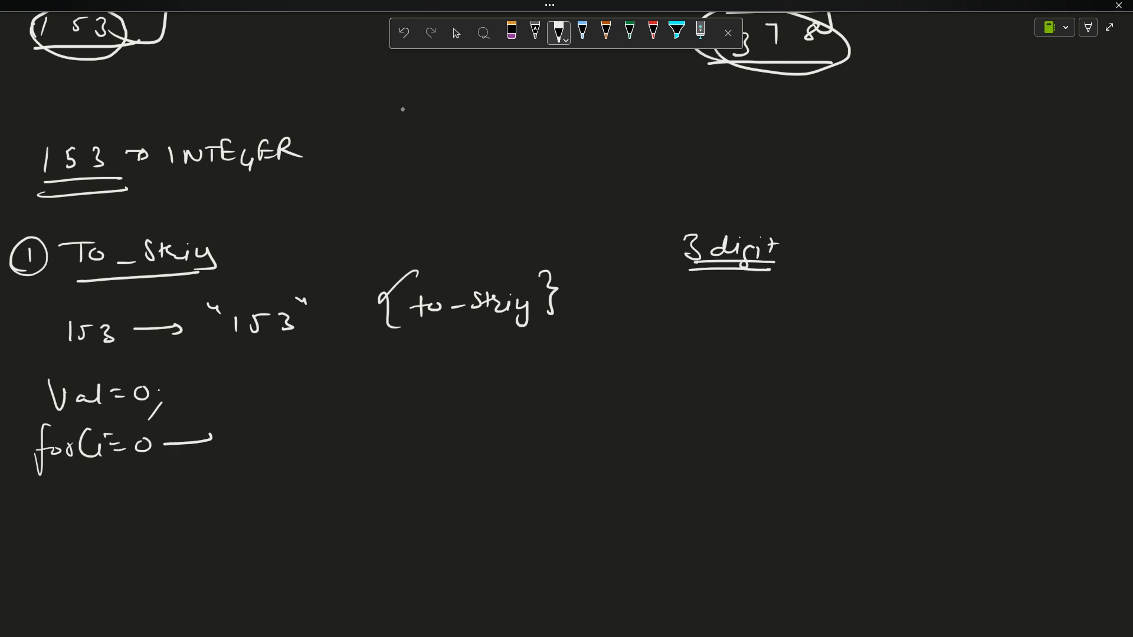
left_click_drag(209, 441, 253, 441)
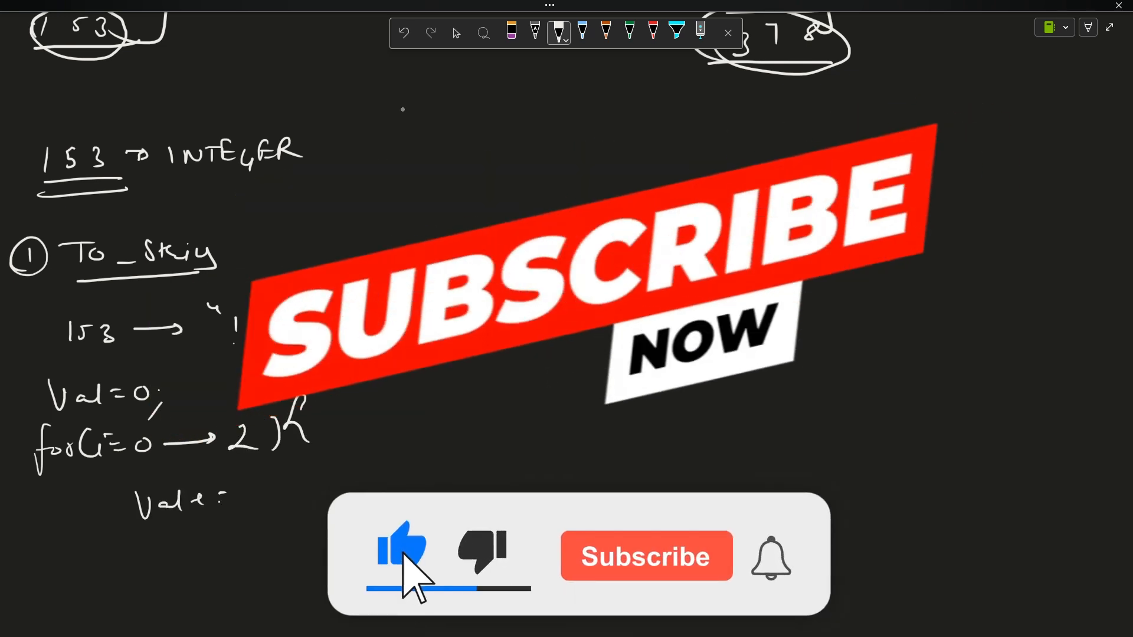
left_click(644, 556)
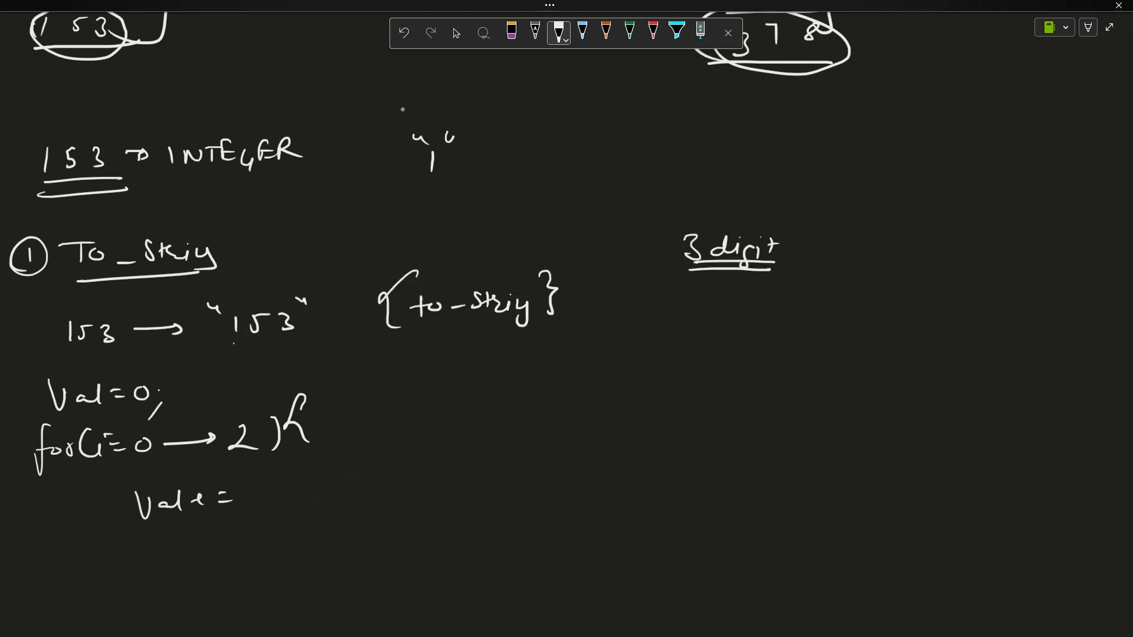
left_click_drag(541, 152, 624, 163)
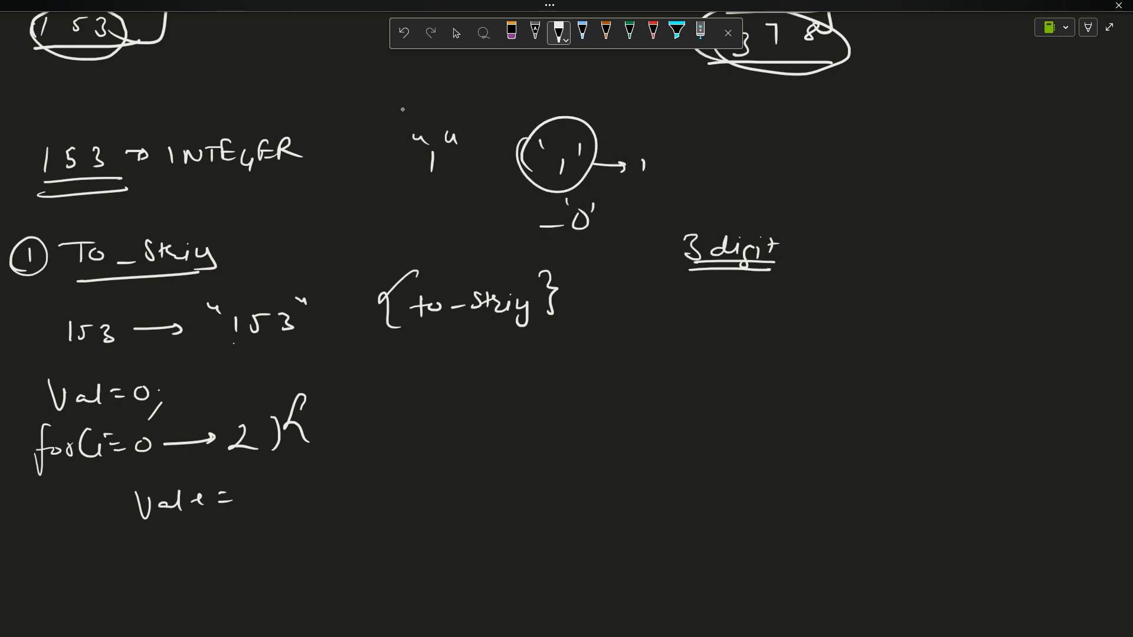
- Write '1' − '0' = 1 and 'val = pow(s[i] − '0'', circling the conversion
left_click_drag(275, 491, 354, 492)
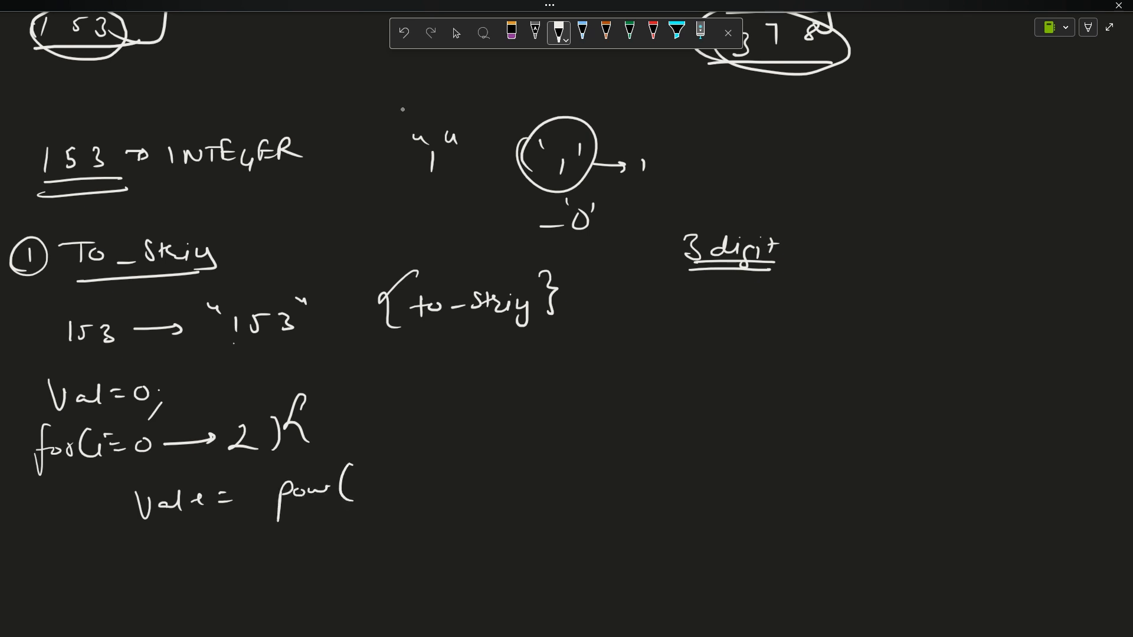
left_click_drag(376, 476, 415, 470)
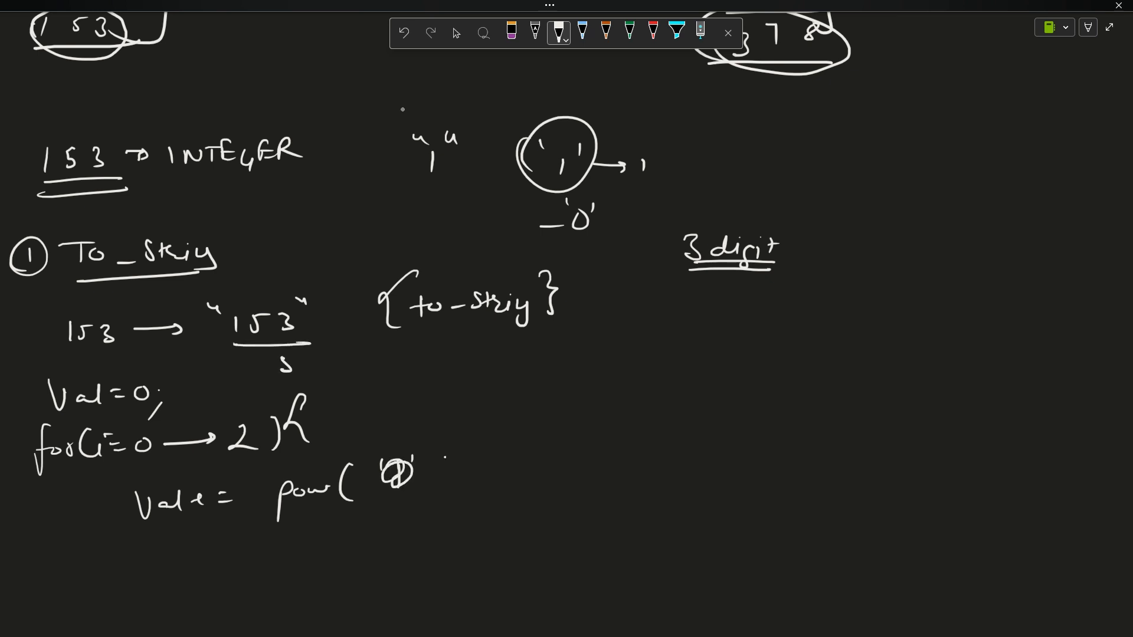
left_click_drag(447, 477, 495, 473)
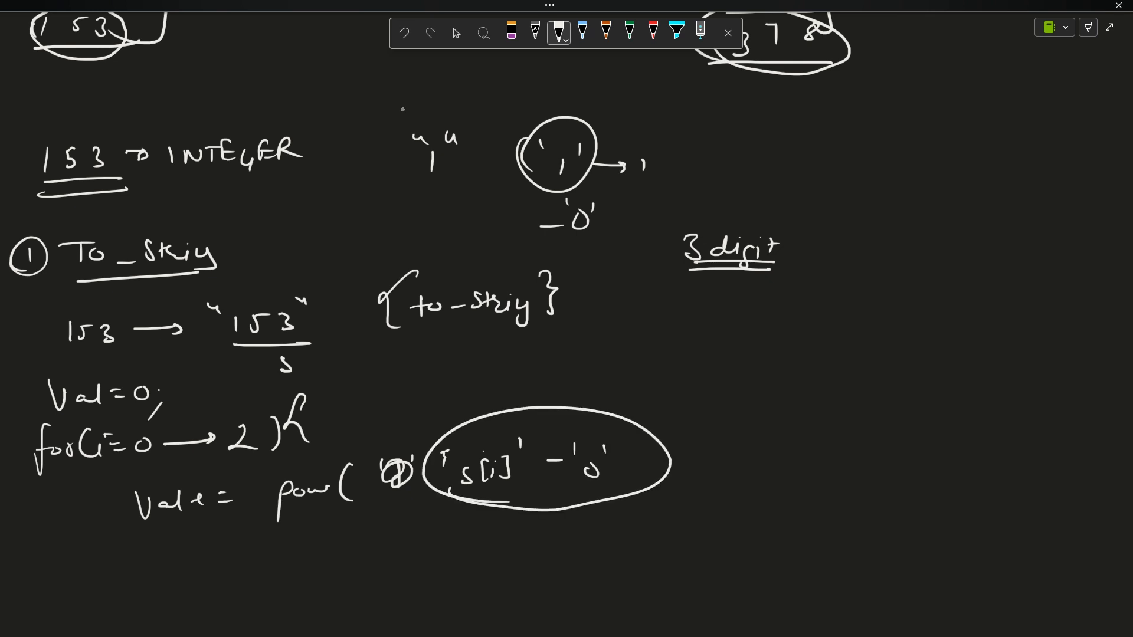
left_click_drag(628, 322, 635, 339)
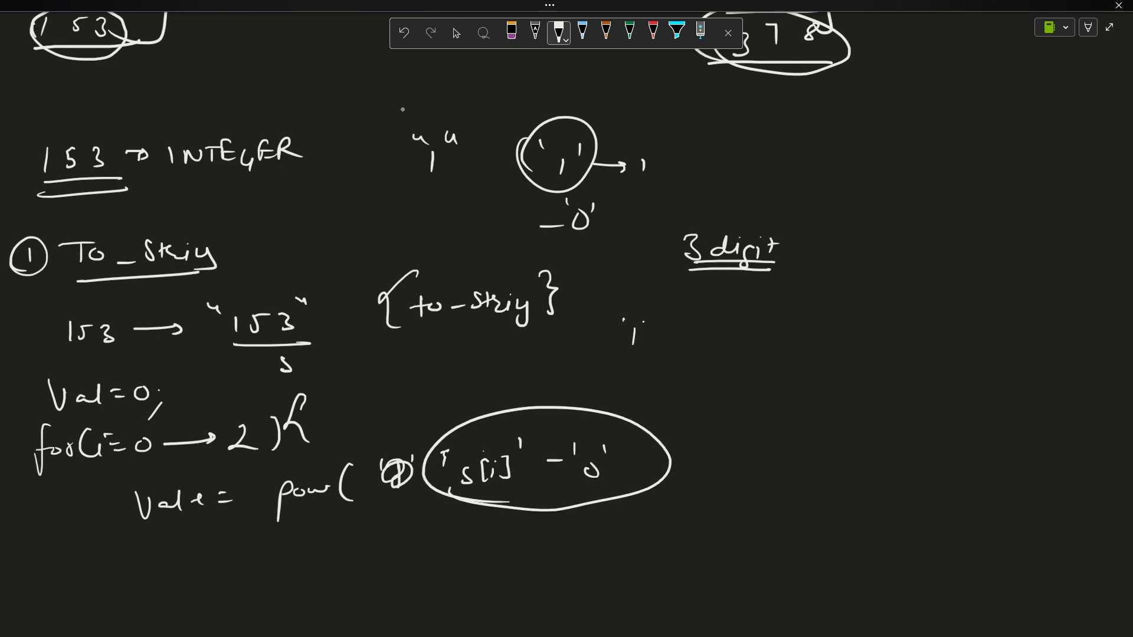
left_click_drag(651, 334, 737, 334)
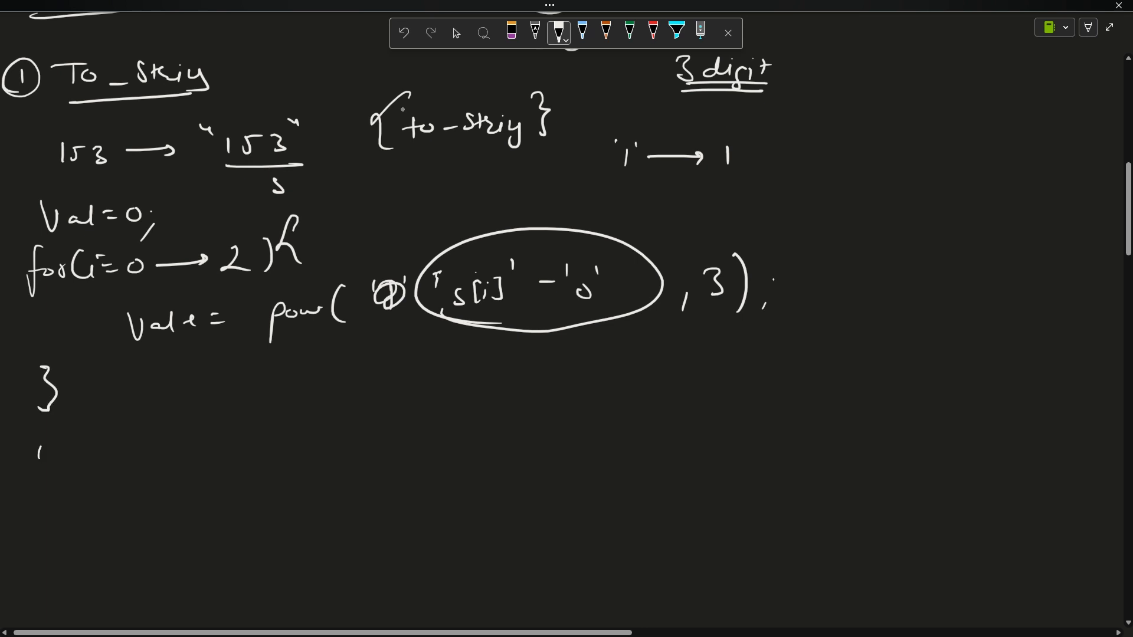
- Finish with ', 3);' and a closing brace, add 'if val == n' → Yes/No, recircle 153
left_click_drag(39, 440, 196, 476)
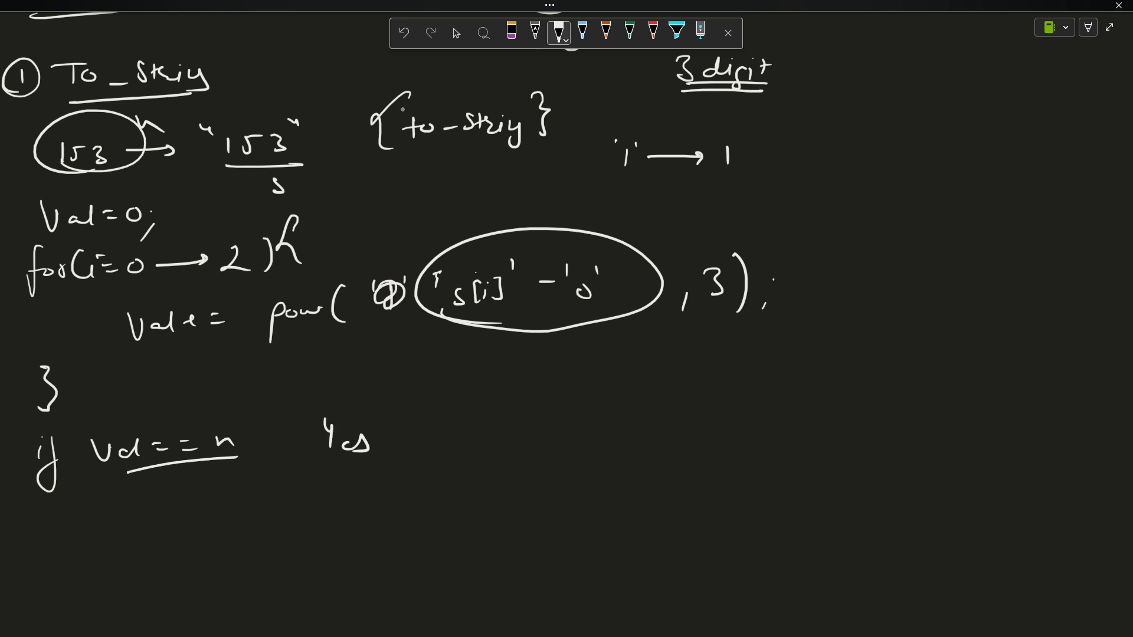
left_click_drag(329, 505, 376, 534)
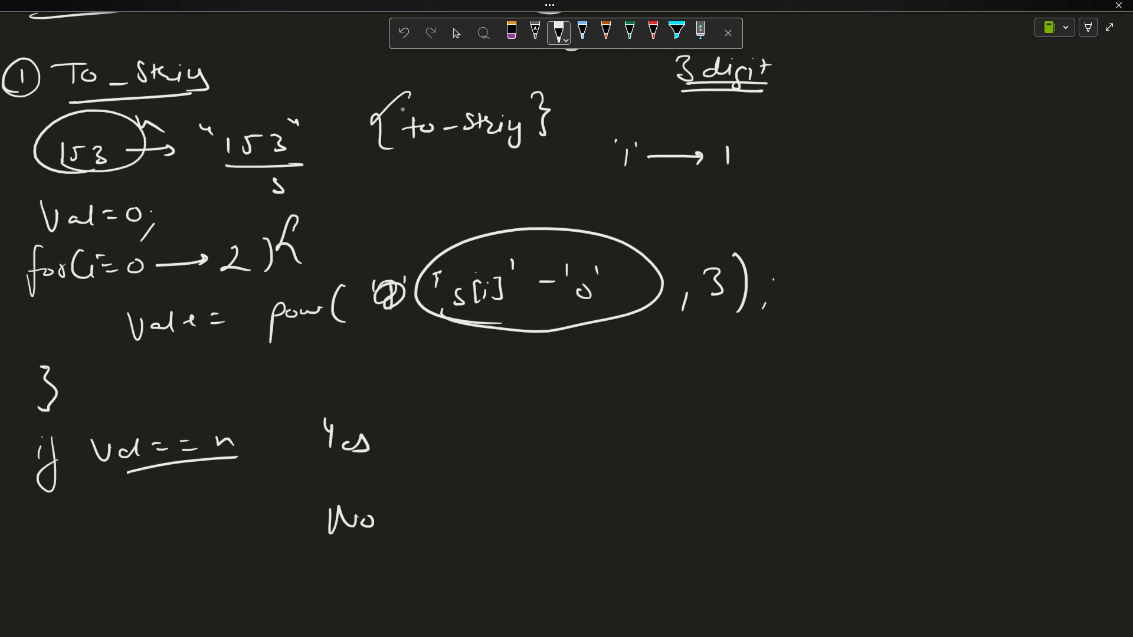
left_click_drag(199, 172, 295, 172)
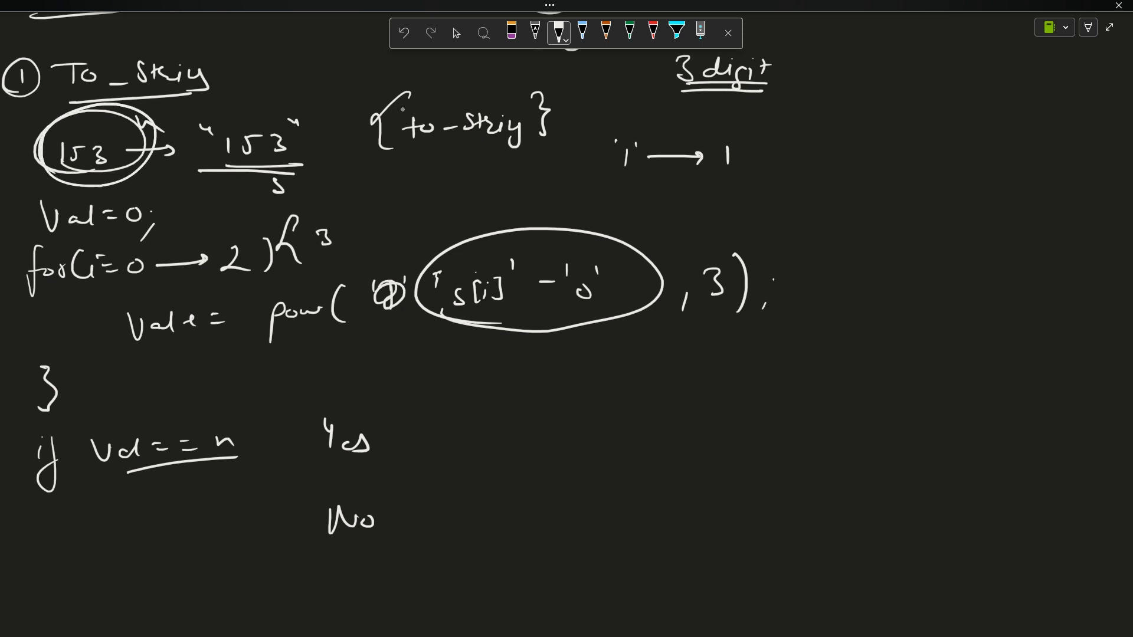
left_click_drag(632, 448, 650, 477)
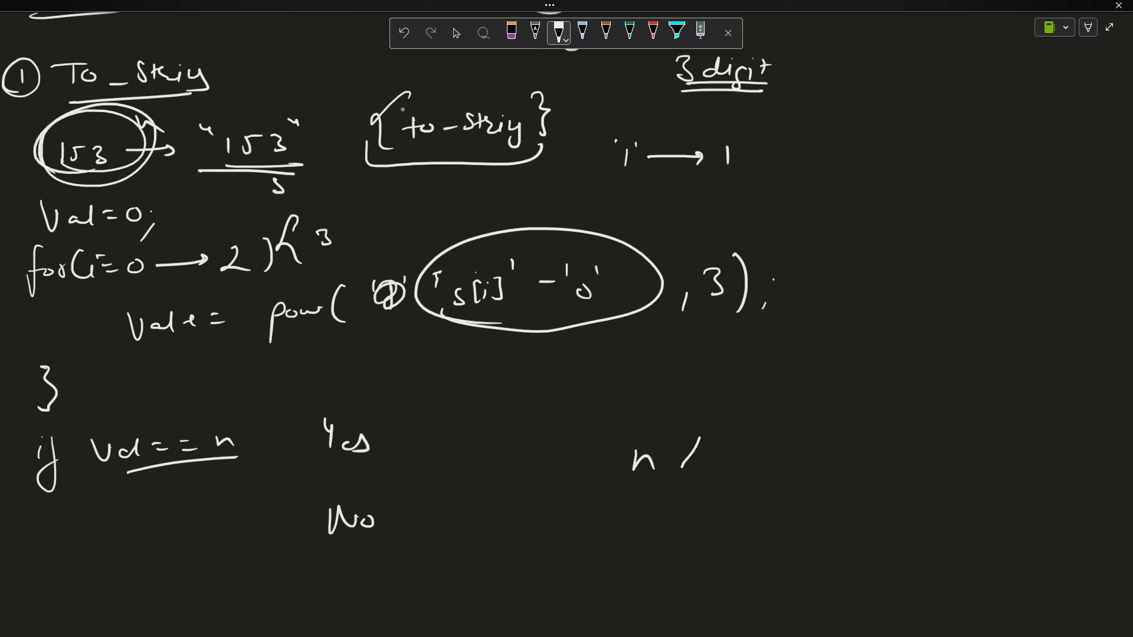
left_click_drag(628, 463, 788, 491)
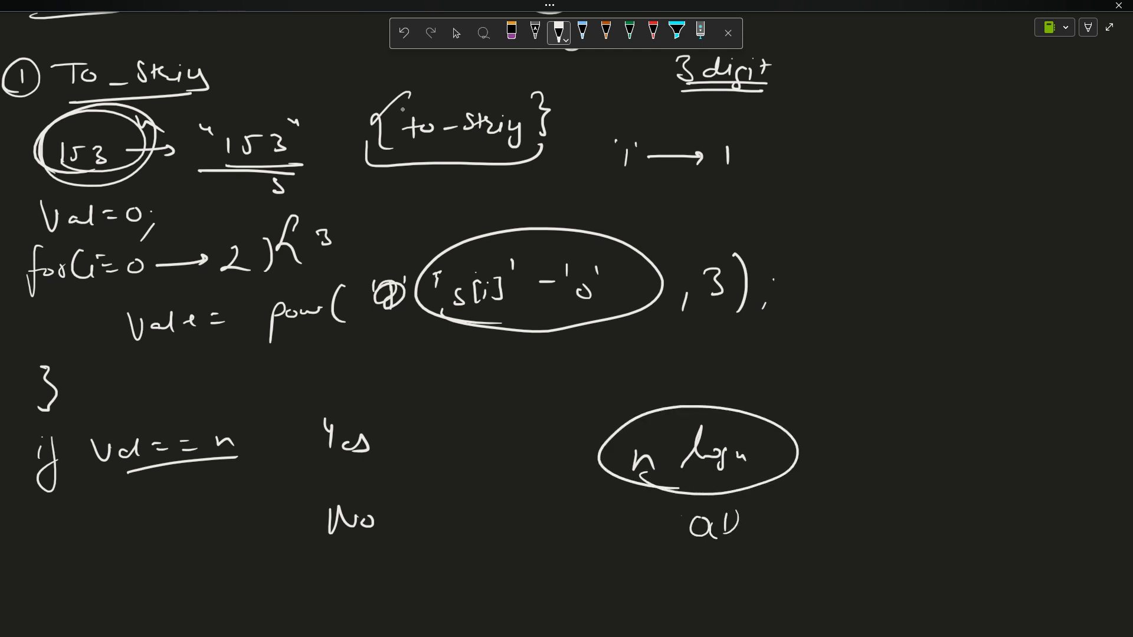
- Scroll down to empty canvas to begin method 2
scroll("down", 3)
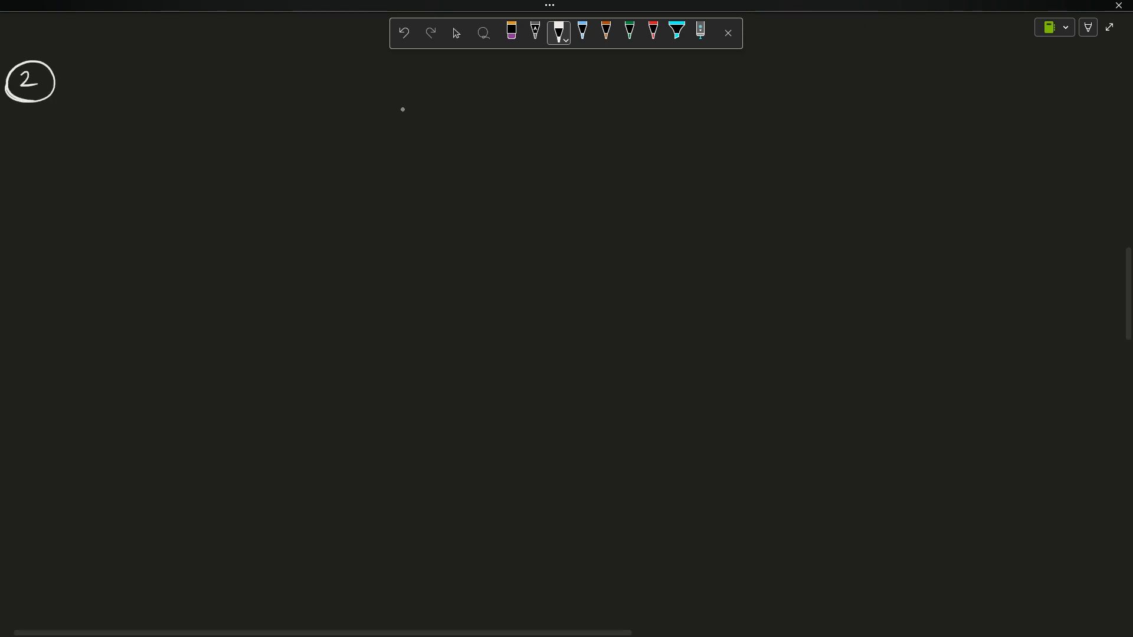
- Write n=153, y=n, val=0 and the while (y>0) loop header
left_click_drag(87, 72, 126, 86)
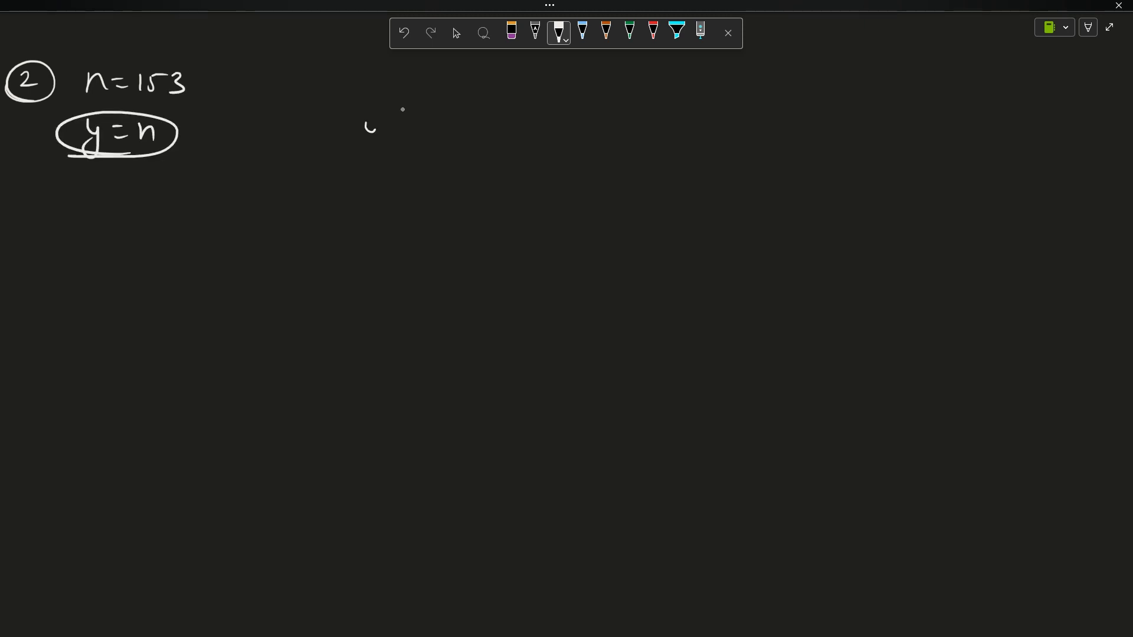
left_click_drag(340, 126, 466, 134)
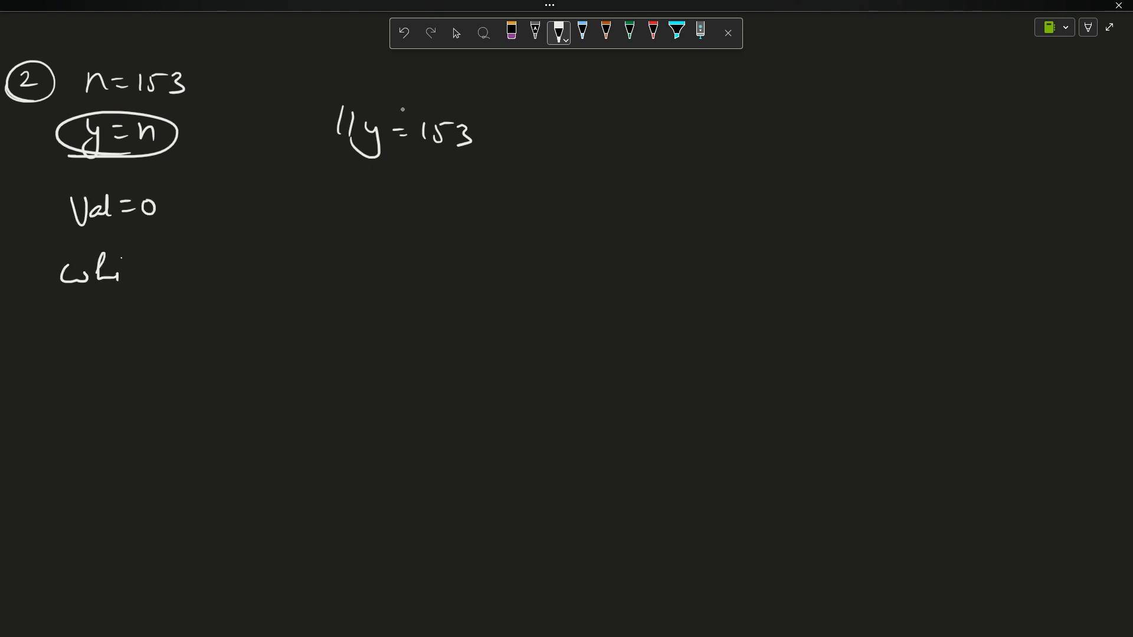
left_click_drag(109, 271, 260, 271)
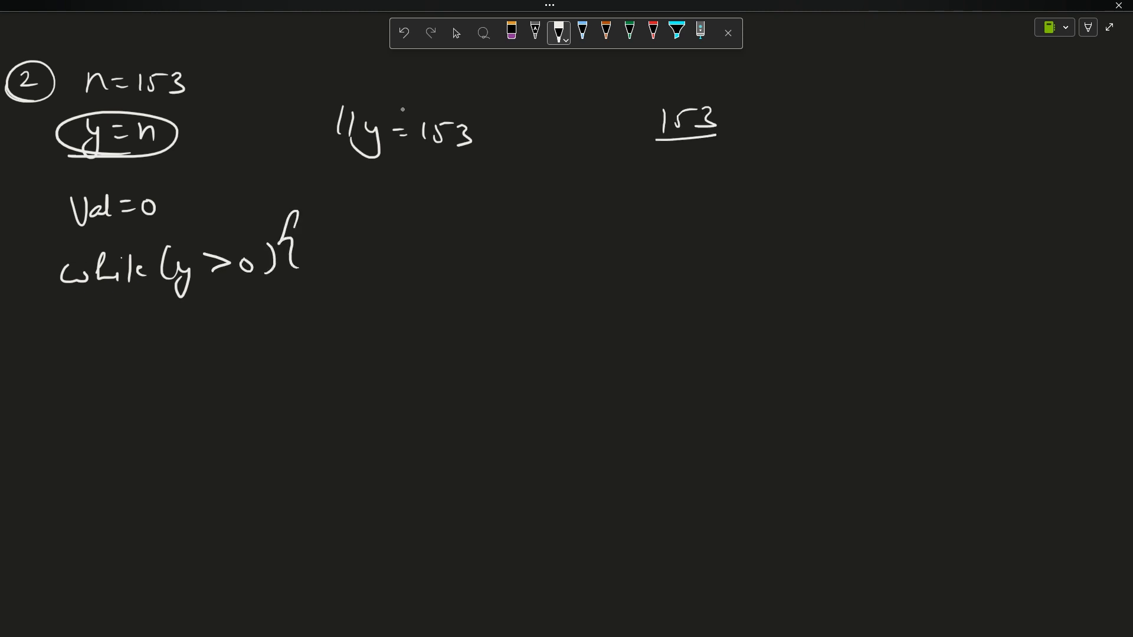
- Show 153 % 10 gives 3, then write the loop body and divide-by-10 examples
left_click_drag(715, 115, 788, 148)
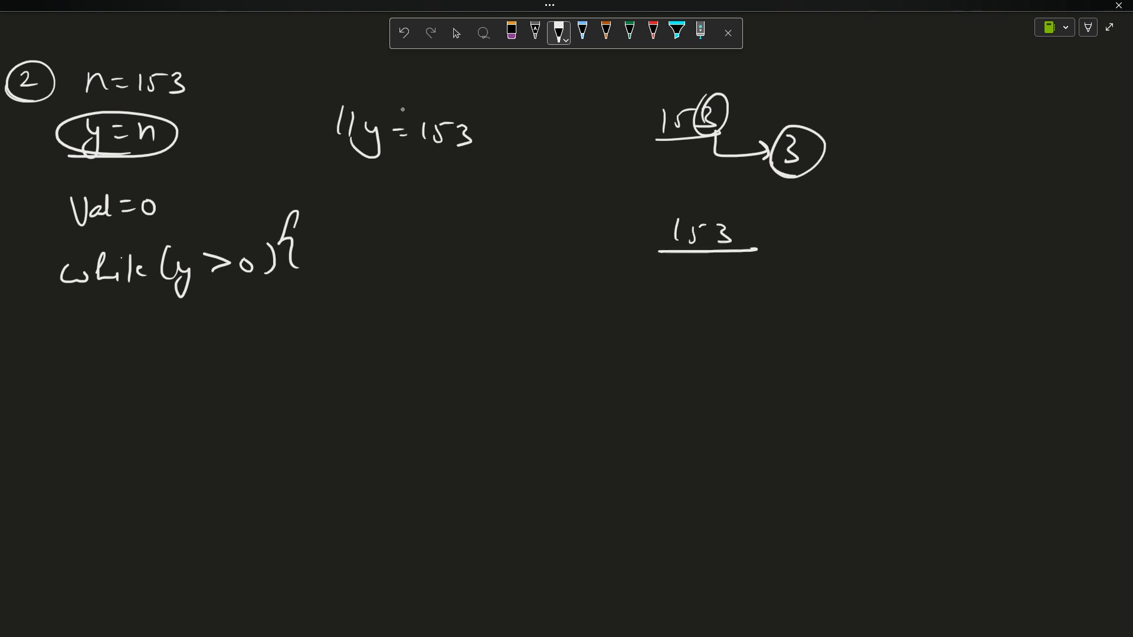
type("%10 ⇒ 3")
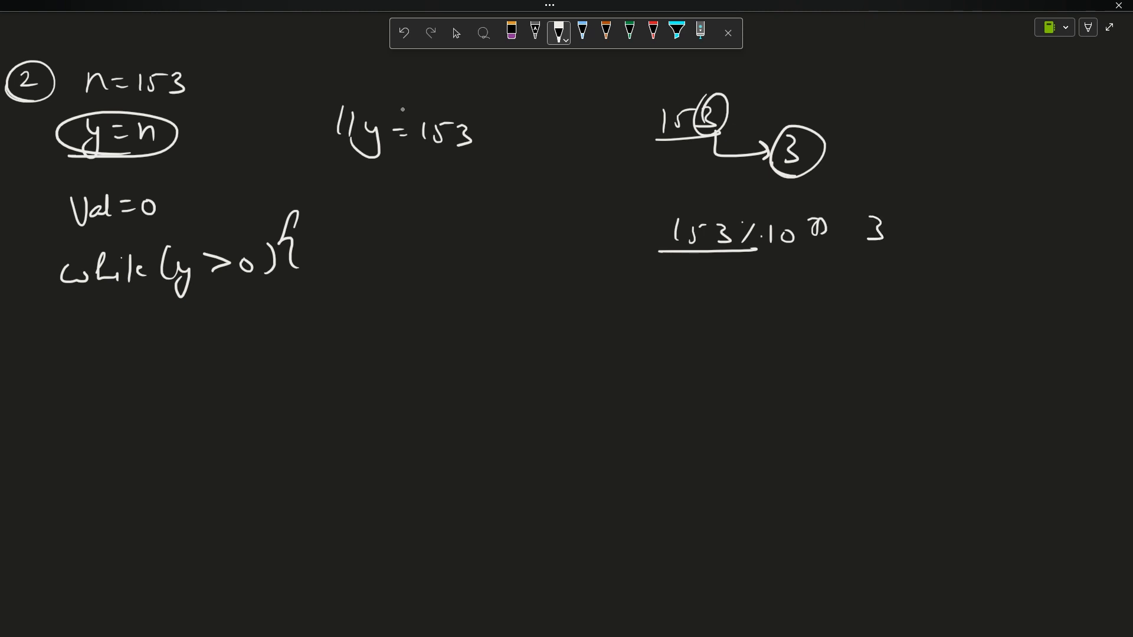
left_click_drag(845, 202, 874, 260)
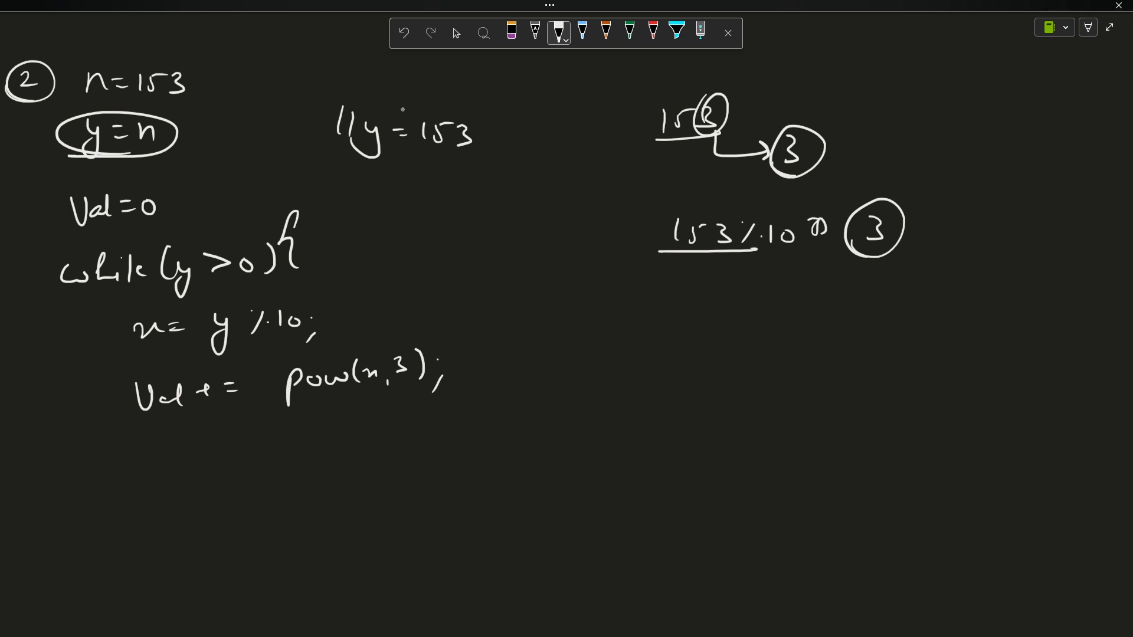
left_click_drag(697, 289, 806, 289)
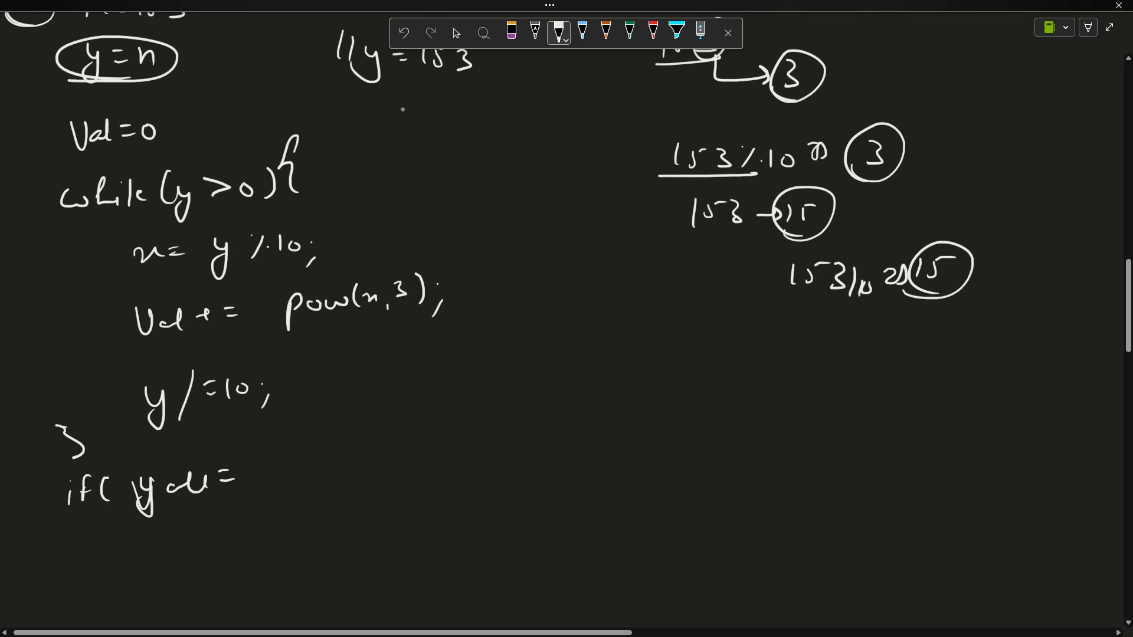
- Write 'if(val==n)' with Yes/No, circle 'y /= 10', and note the complexity
type("==n )")
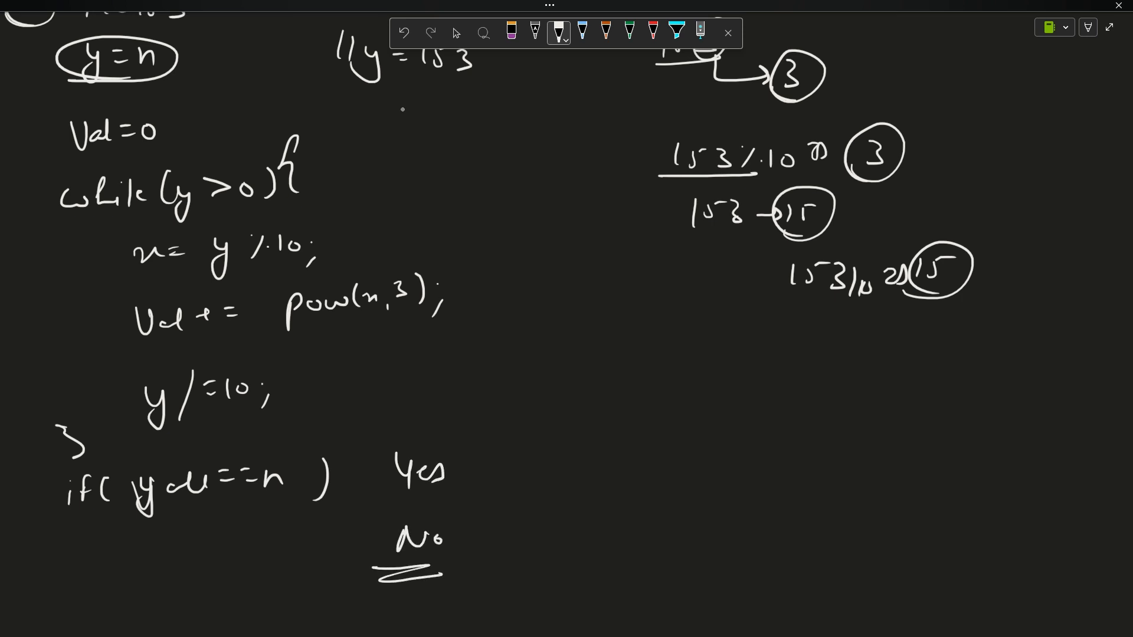
left_click_drag(560, 408, 657, 408)
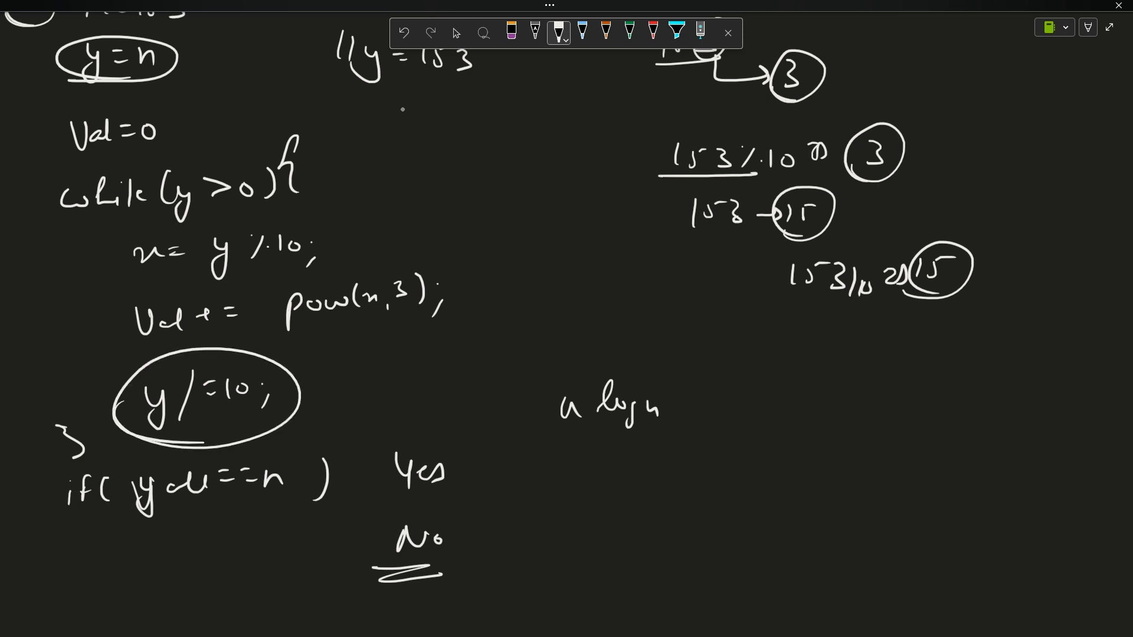
type("O(n)")
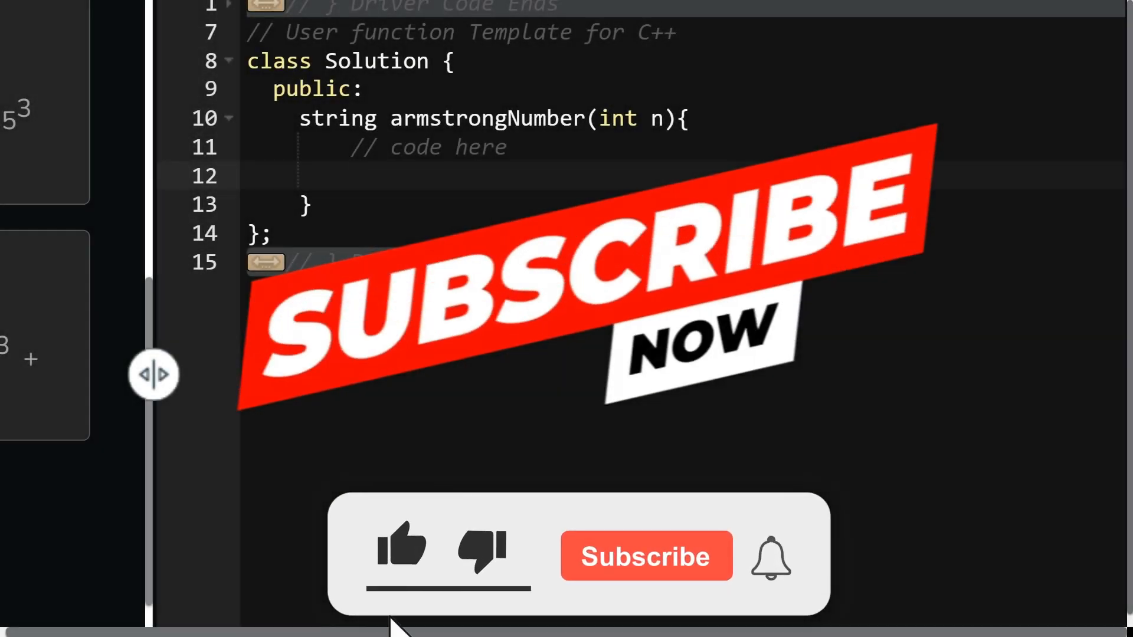
- Declare 'int val=0;' below the // code here comment in armstrongNumber
left_click(645, 556)
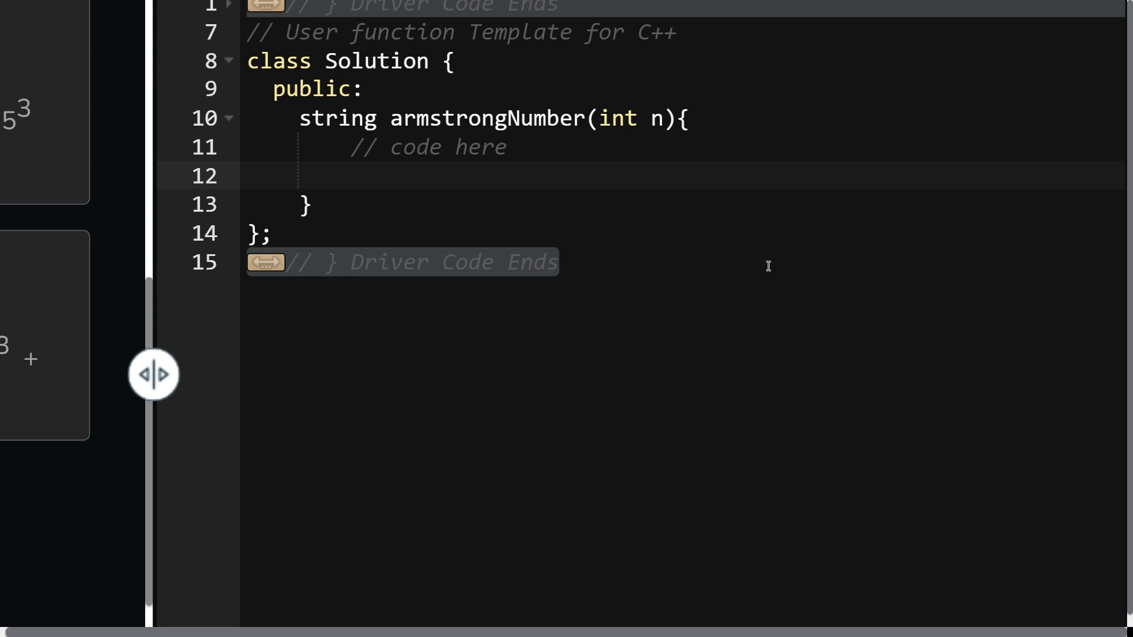
type("int val=0;")
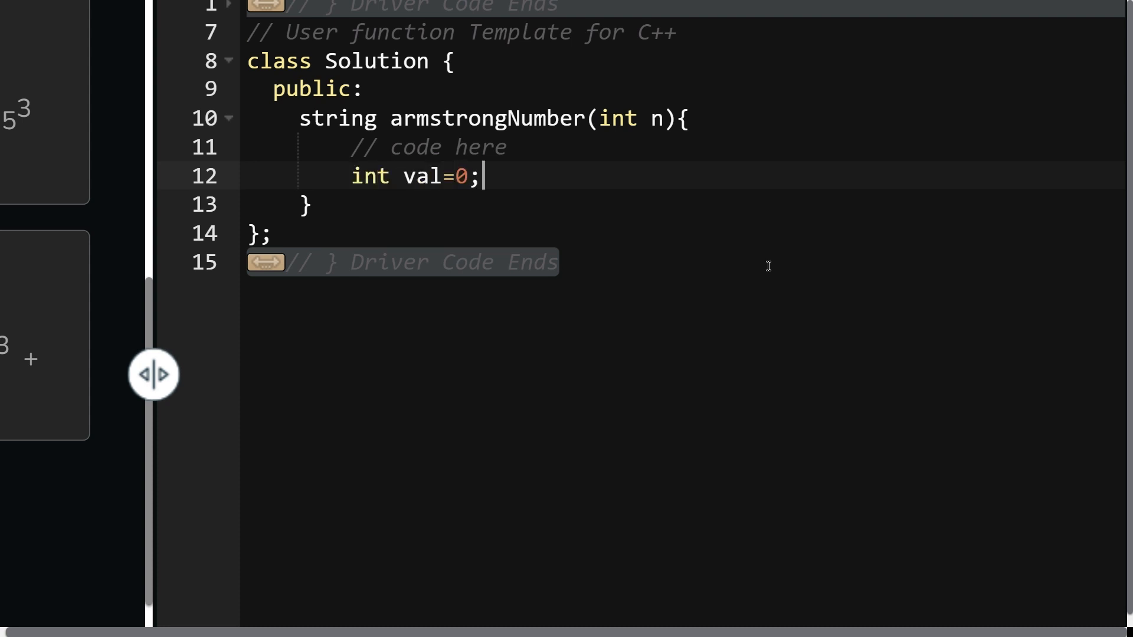
- Type the while(y>0) loop adding pow(y%10, 3) to val and dividing y by 10
type("int y=n;")
type("wh")
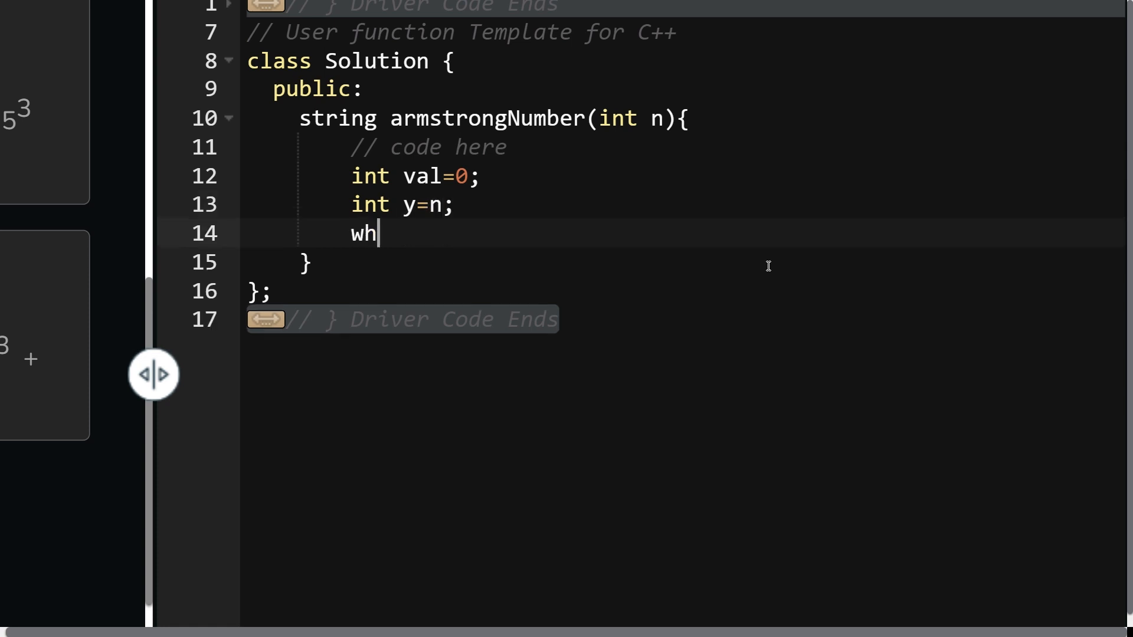
type("ile(y>0)")
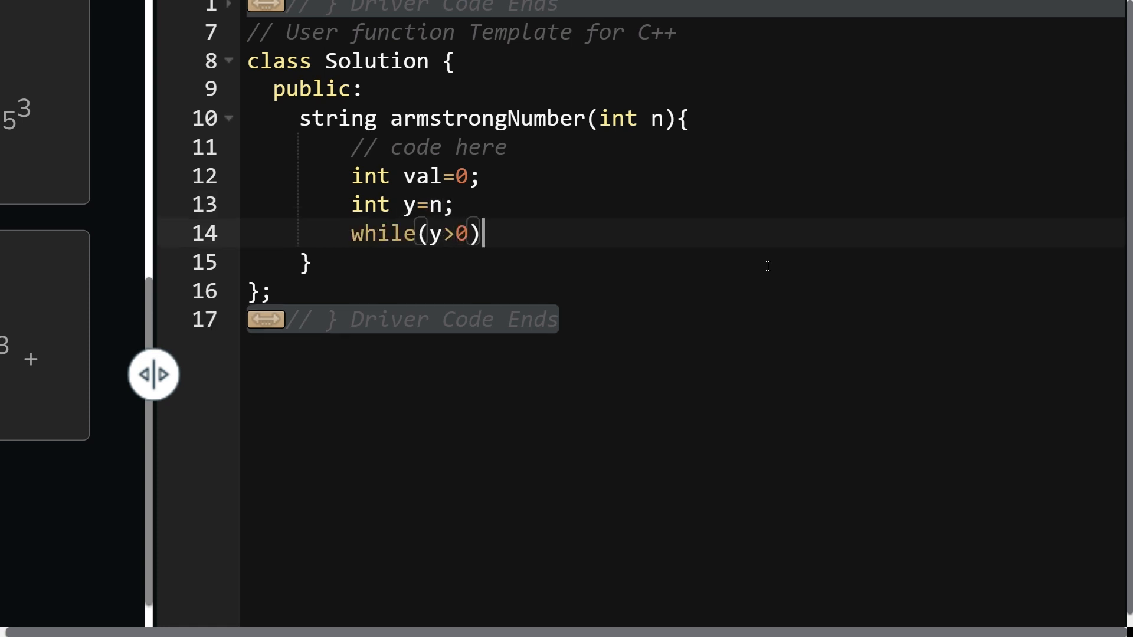
type("{")
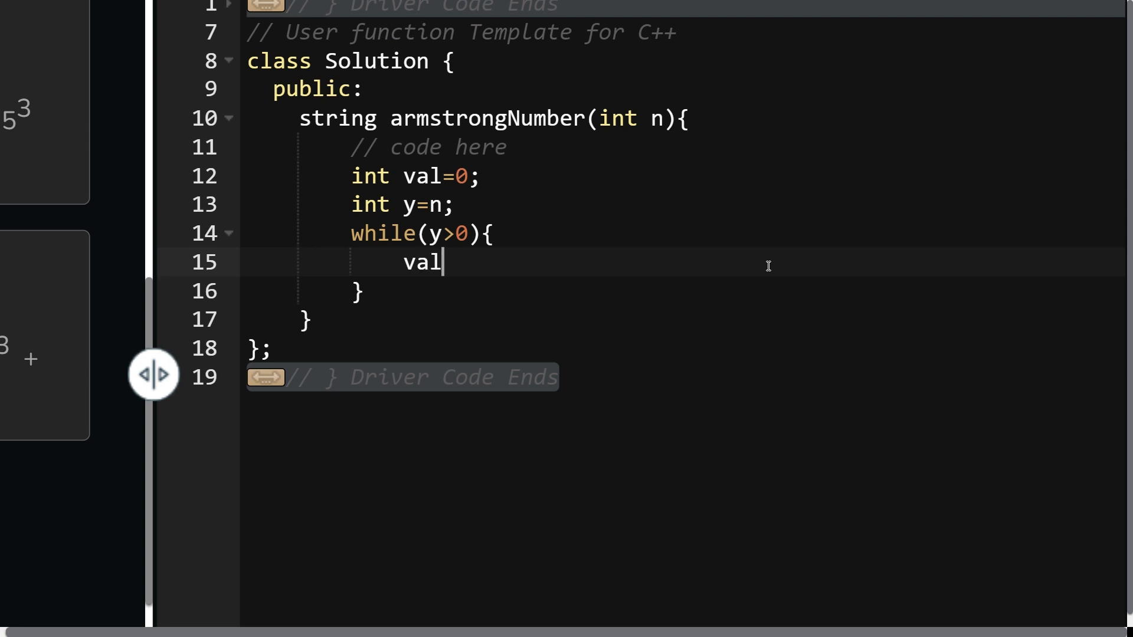
type("+=")
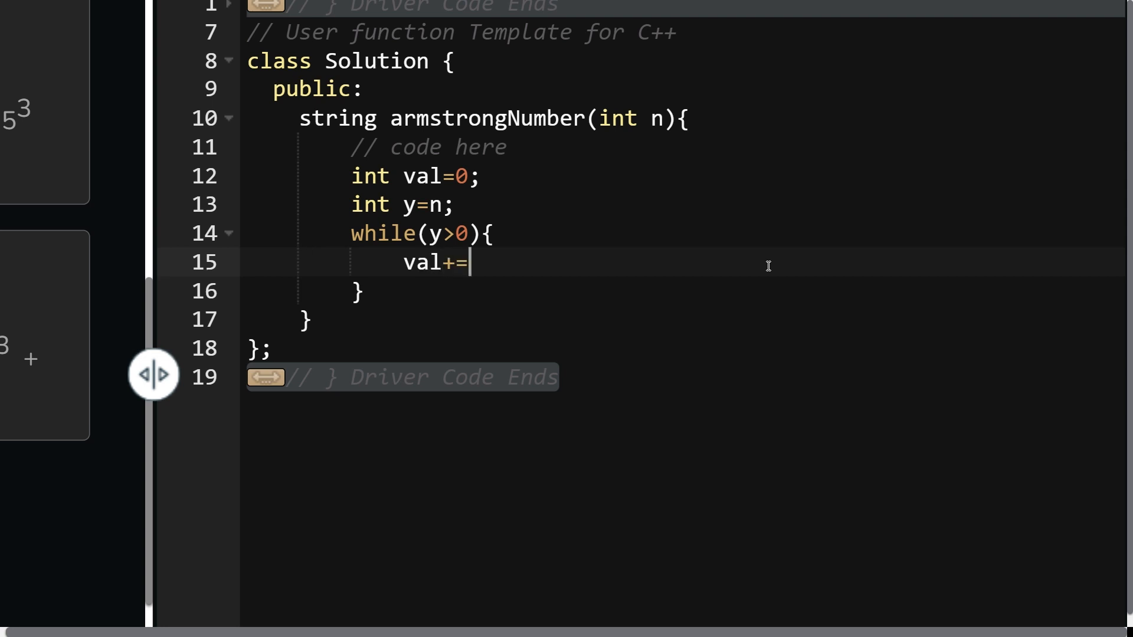
type("pow(y")
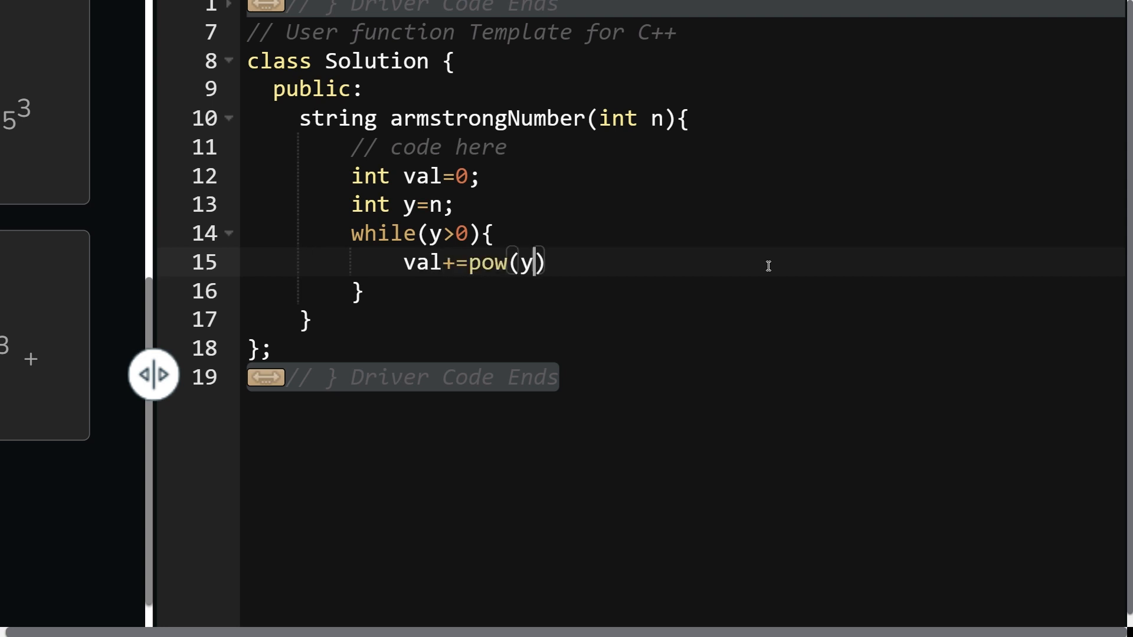
type("%10")
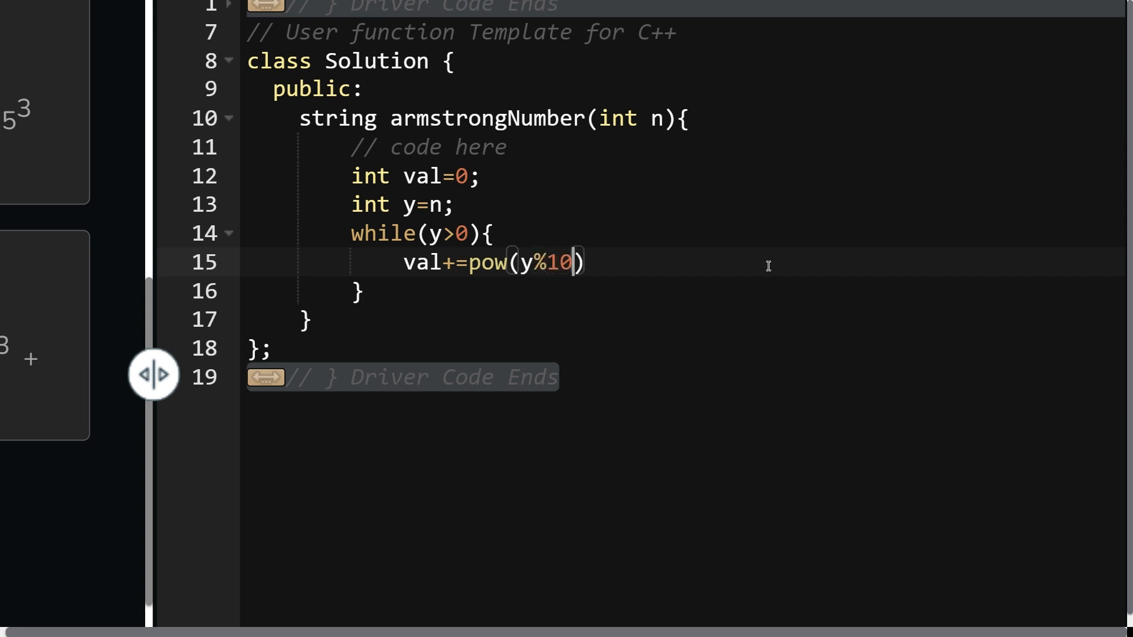
type(", 3);")
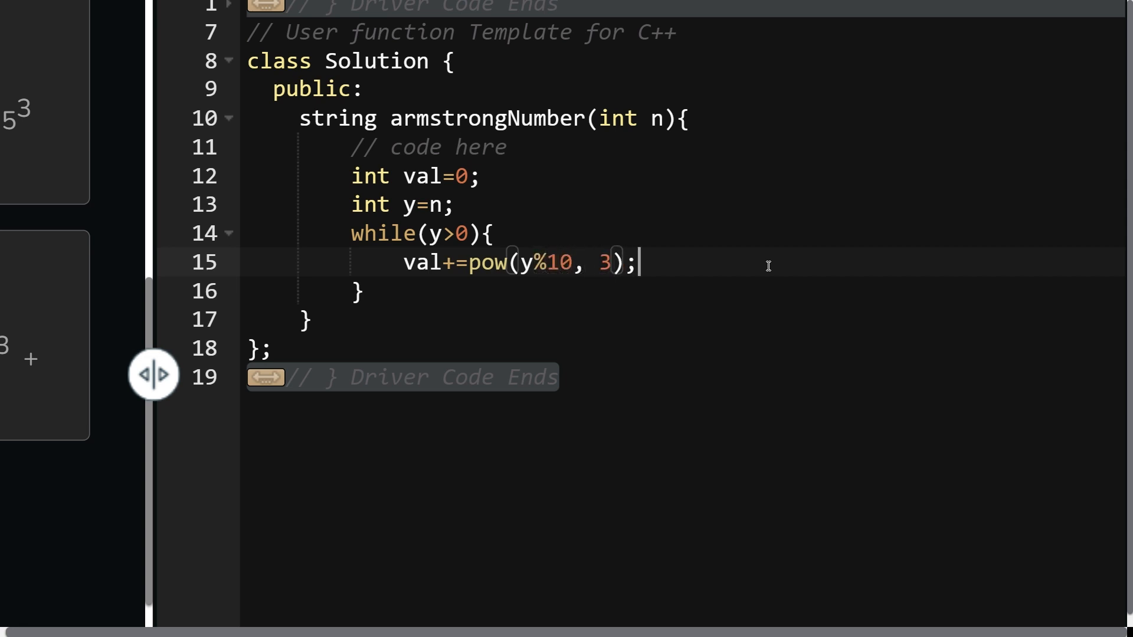
key("Enter")
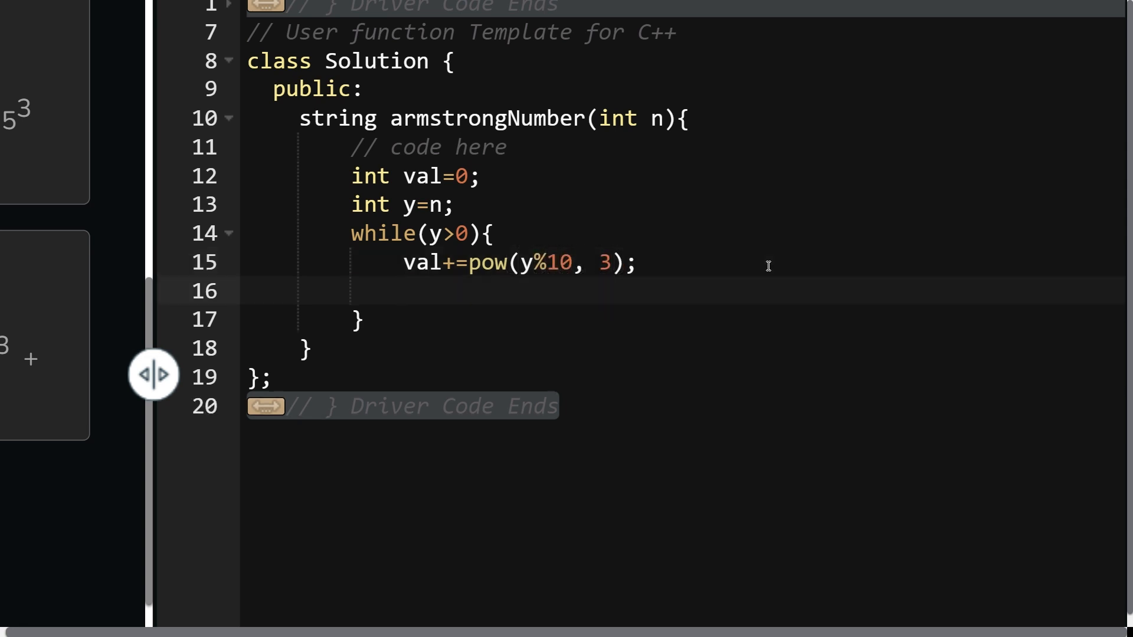
type("y/=10;")
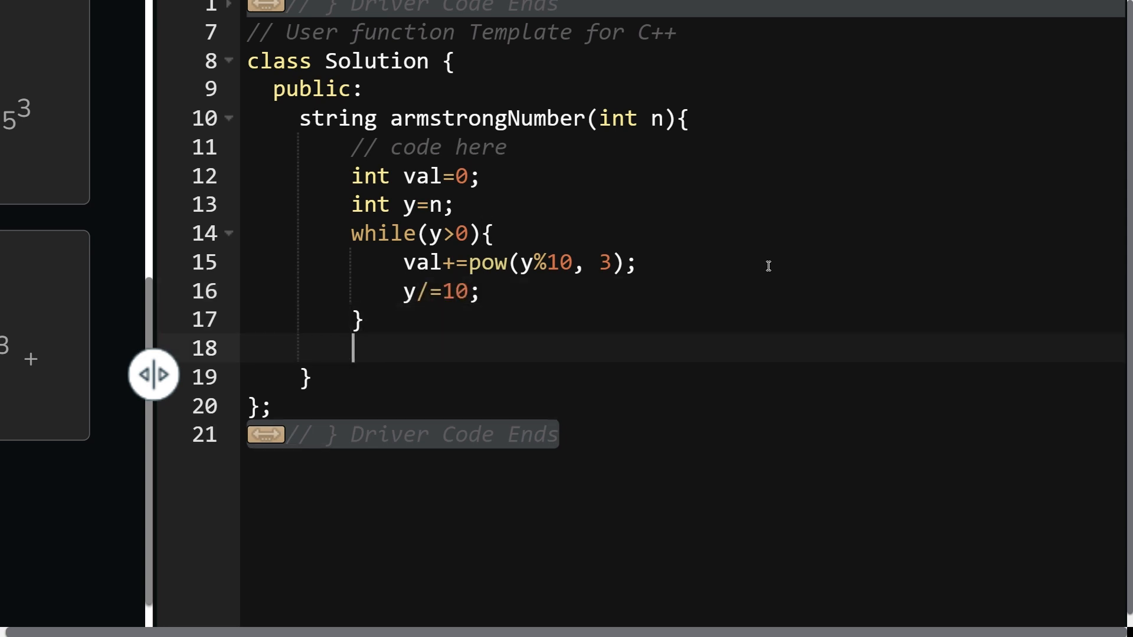
- Add if(val==n) returning "Yes", else returning "No"
type("if(v")
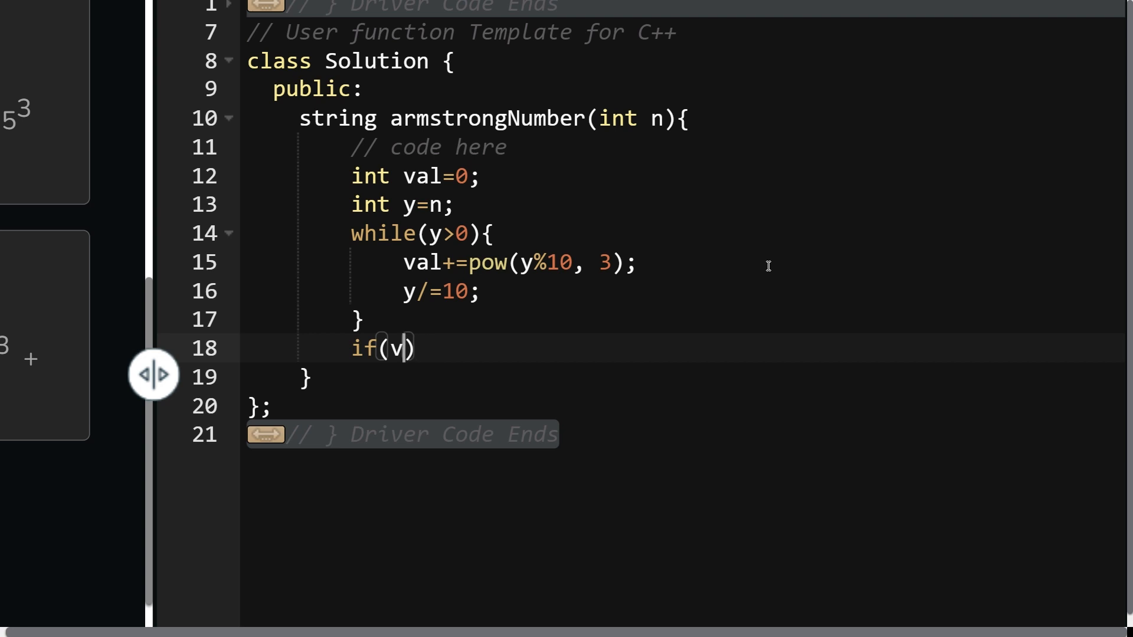
type("al==n")
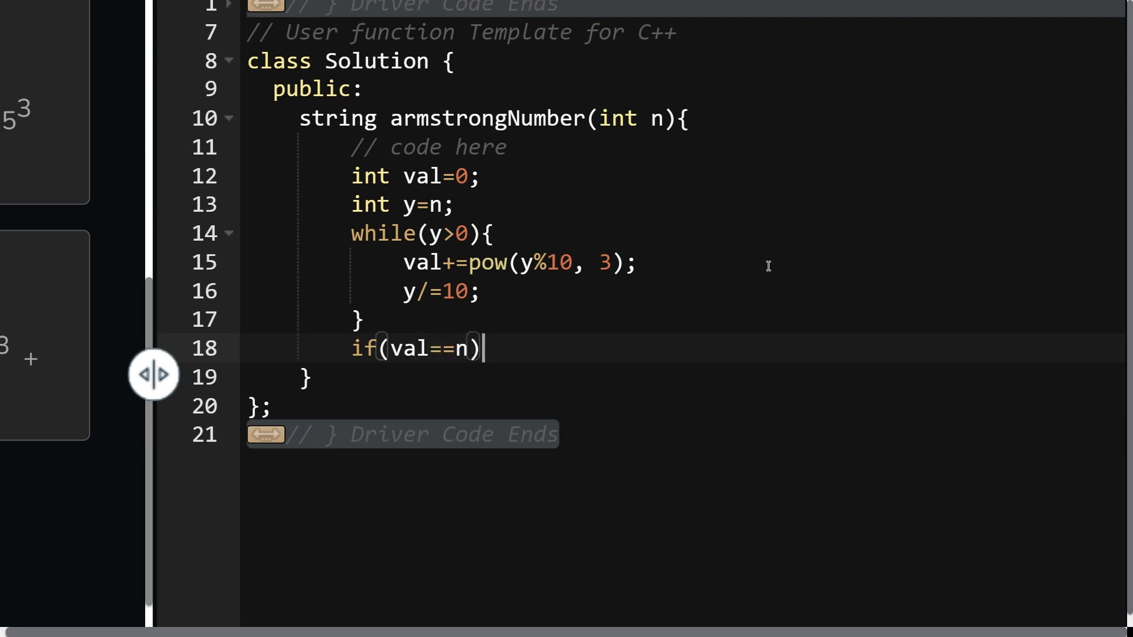
type("{")
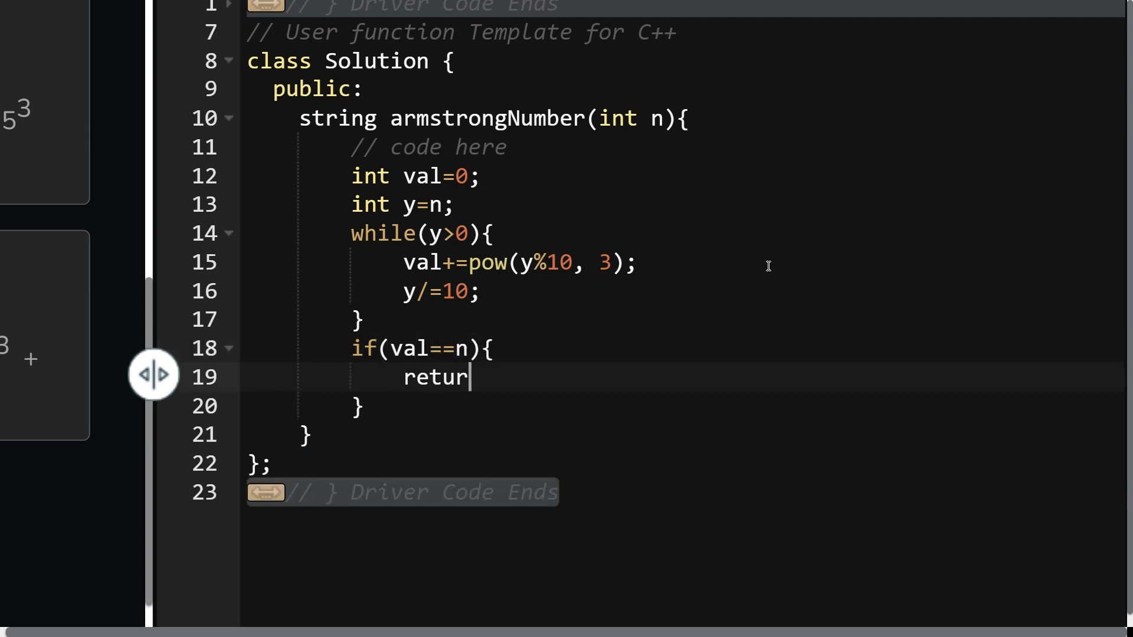
type("n 'Yes'")
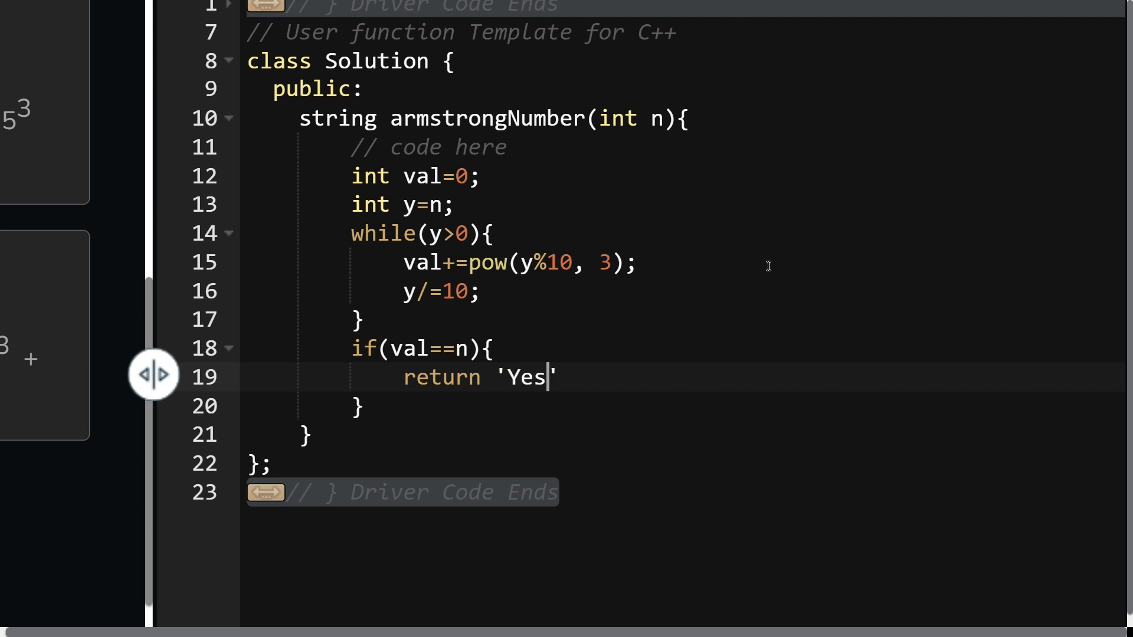
key("BackSpace")
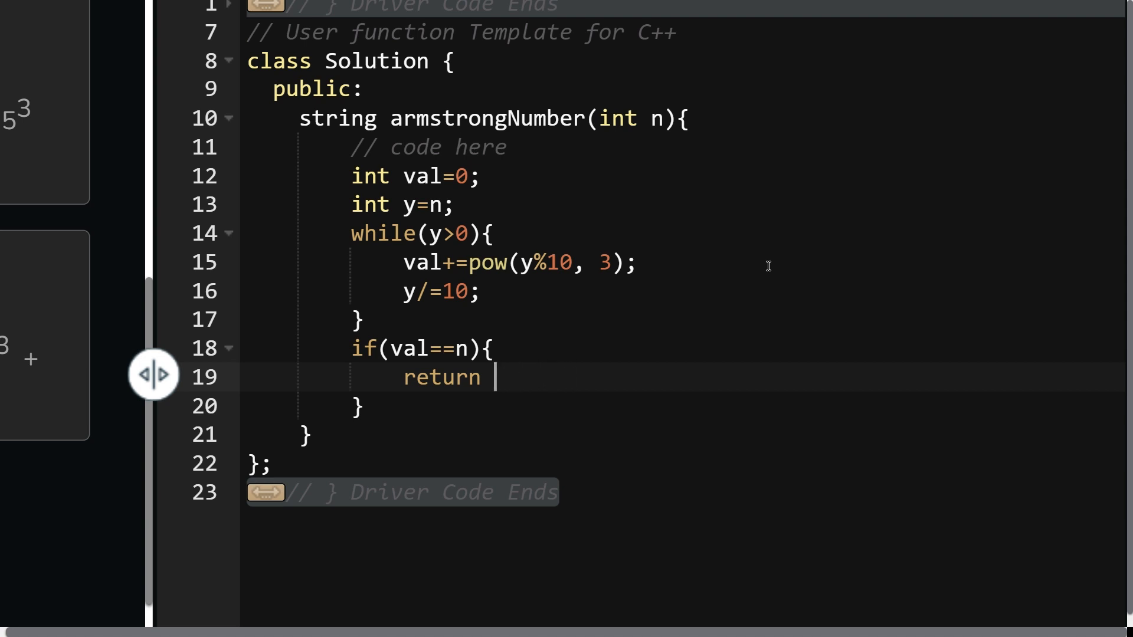
type("\"Yes\";")
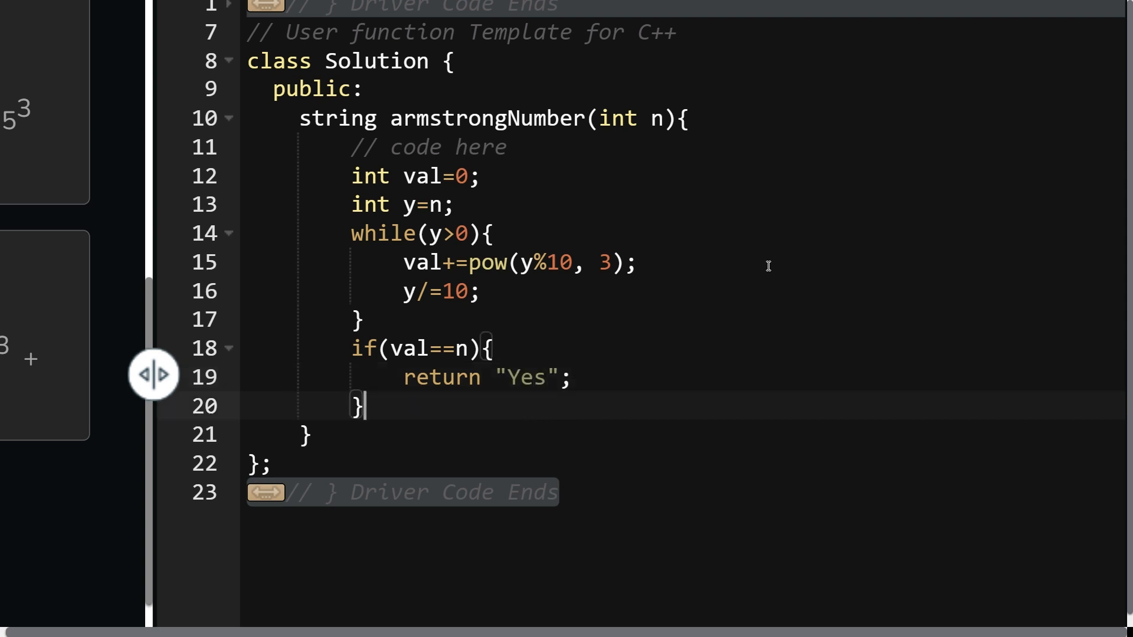
type("else return")
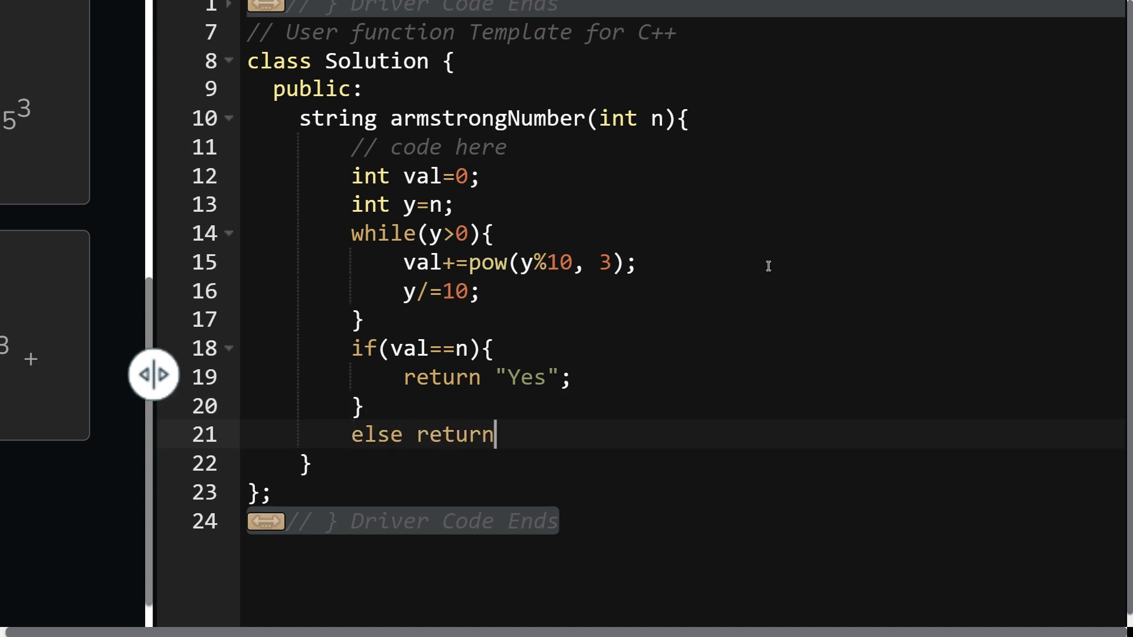
type("\"N\"")
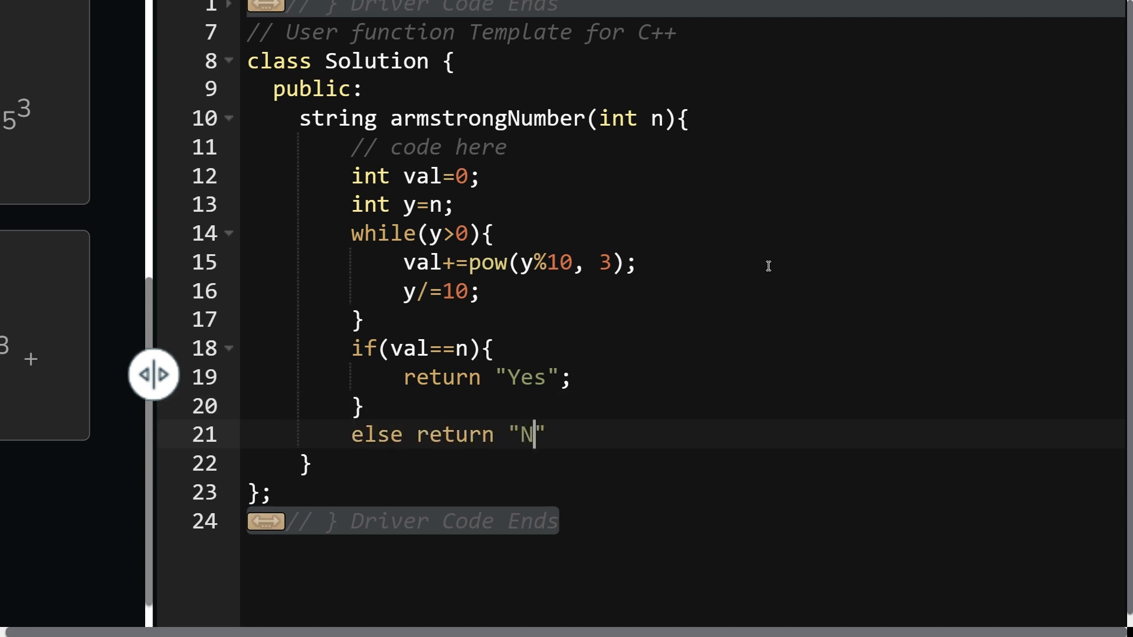
type("o\";")
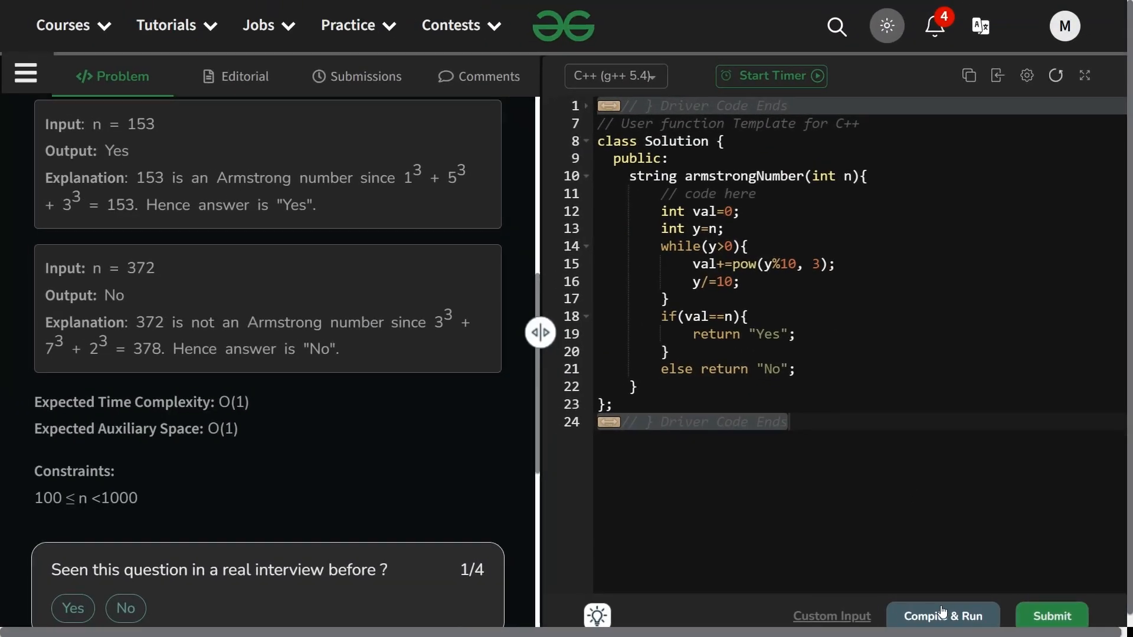
- Compile, run, and submit the armstrongNumber solution, passing all 1120 test cases
left_click(943, 616)
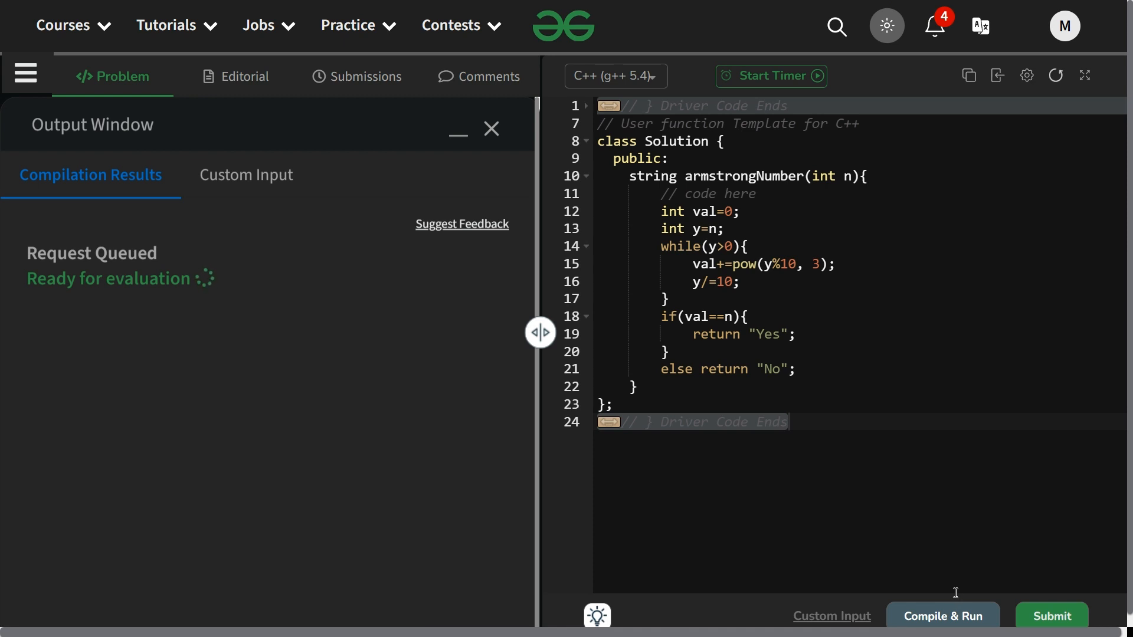
mouse_move(1051, 615)
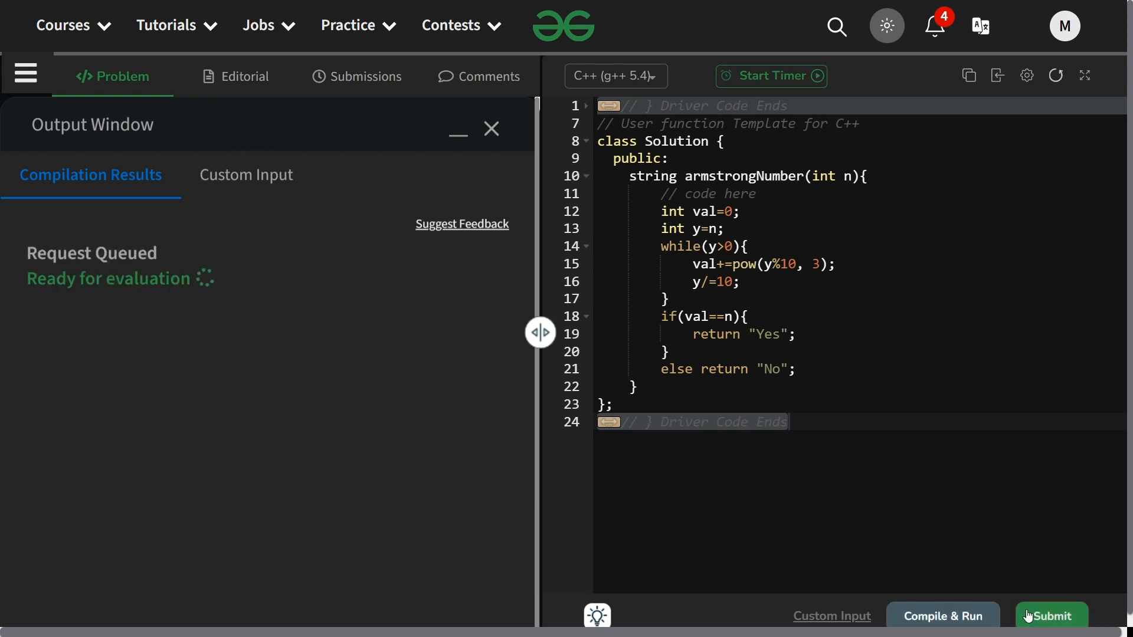
left_click(1049, 615)
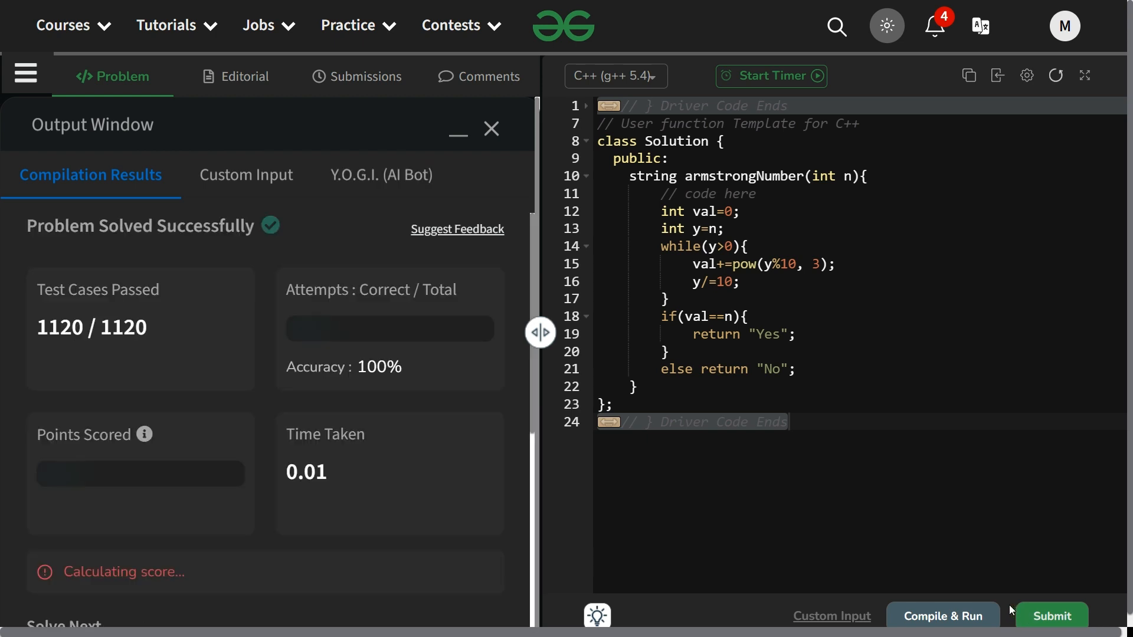
left_click(1052, 615)
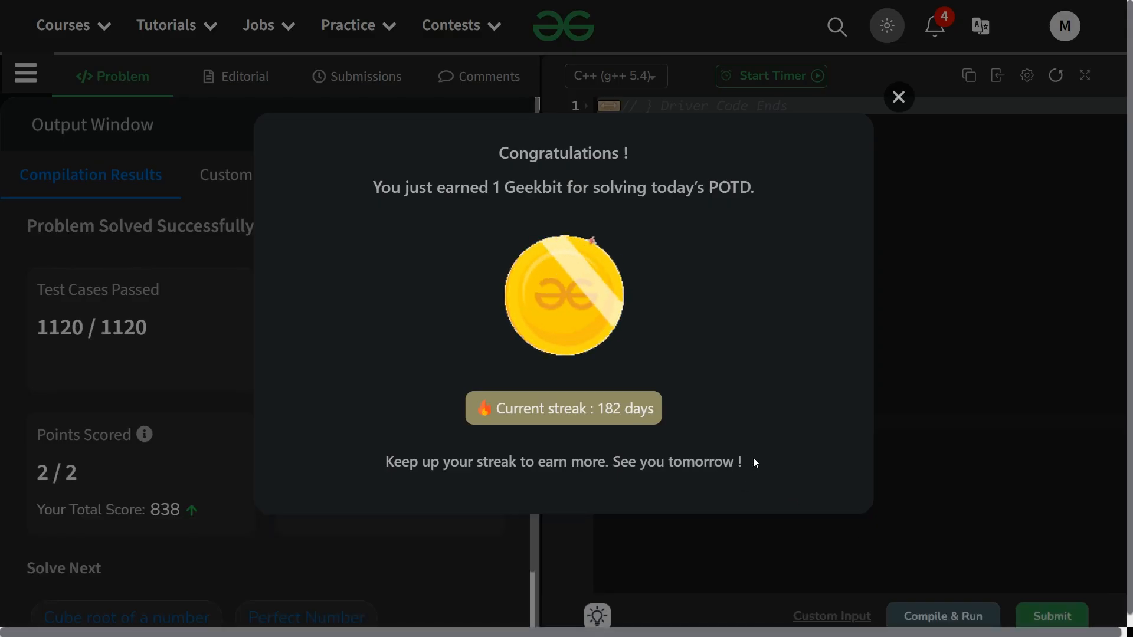